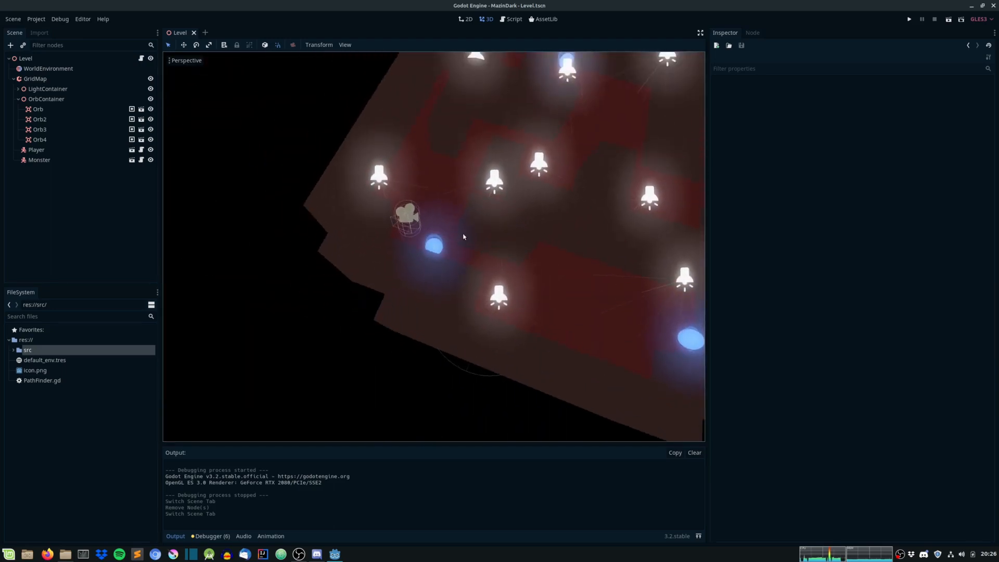
# - Add a SpotLight node as a child of CameraPivot in the Player scene
pyautogui.moveTo(463, 236); pyautogui.dragTo(529, 221)
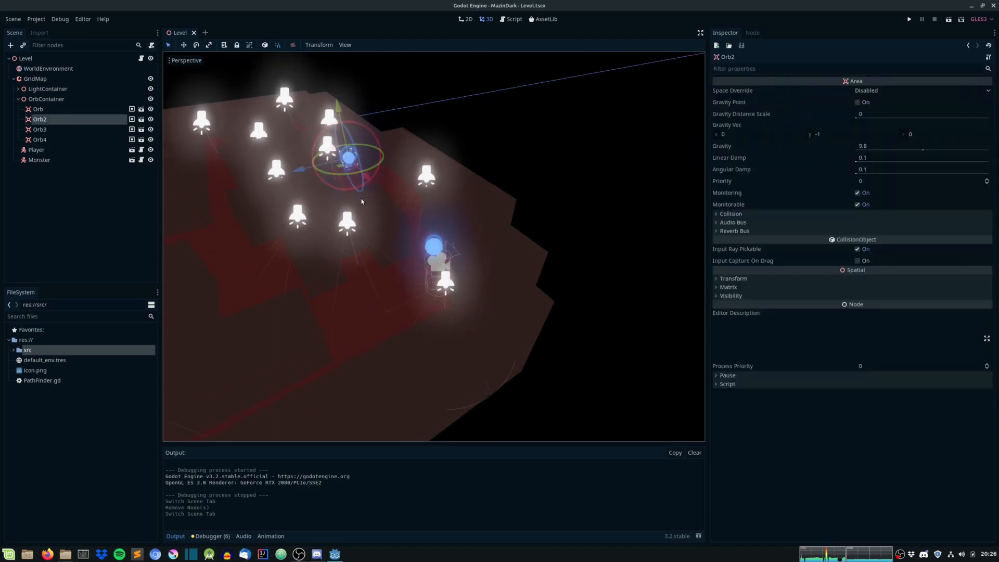
pyautogui.click(909, 19)
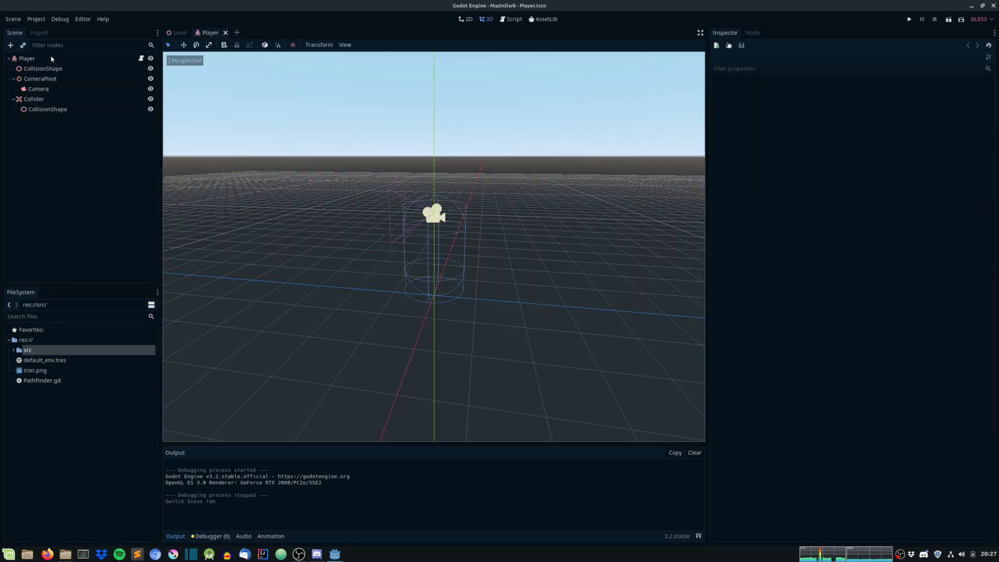
pyautogui.click(26, 58)
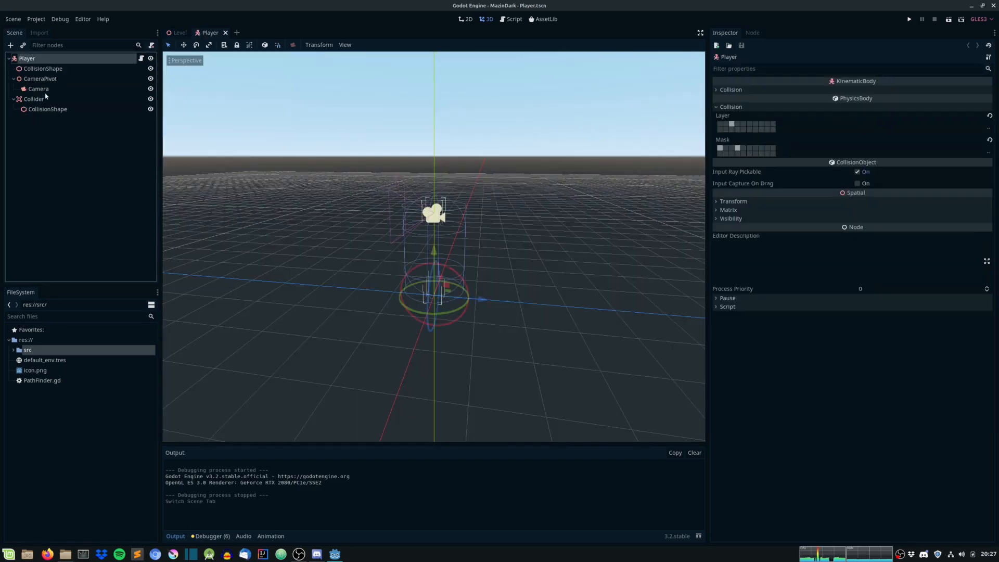
pyautogui.click(39, 78)
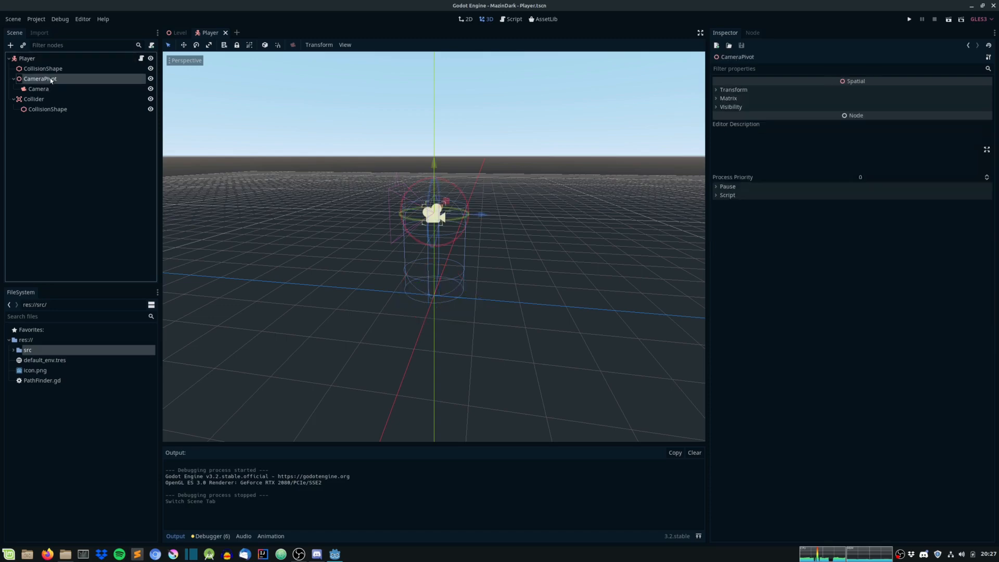
pyautogui.click(10, 45)
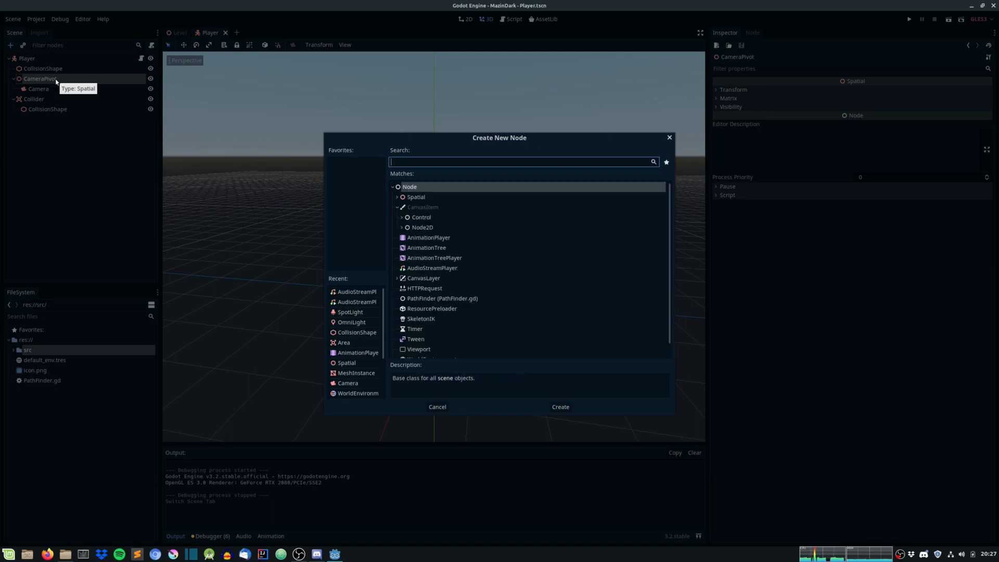
pyautogui.write('Light')
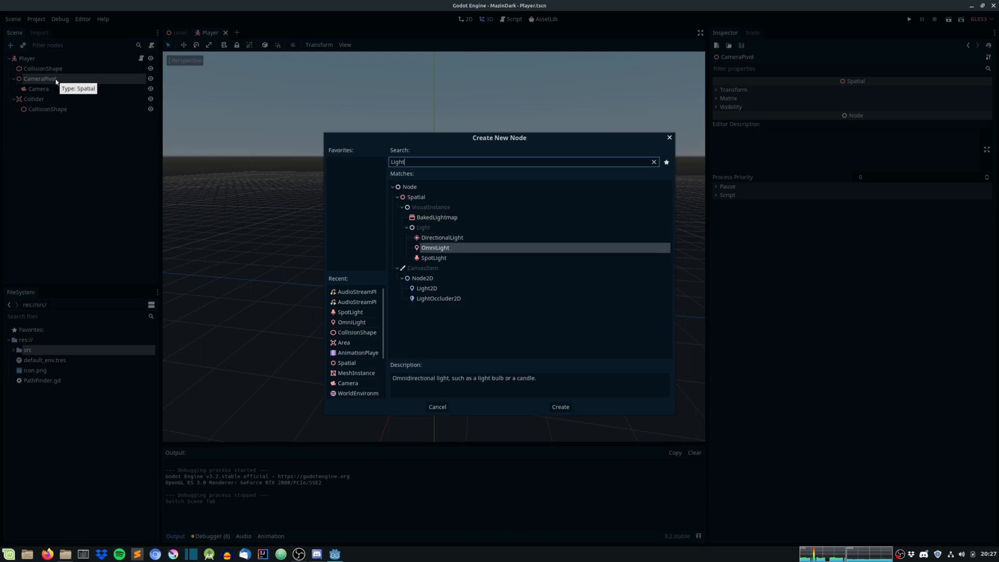
pyautogui.click(559, 406)
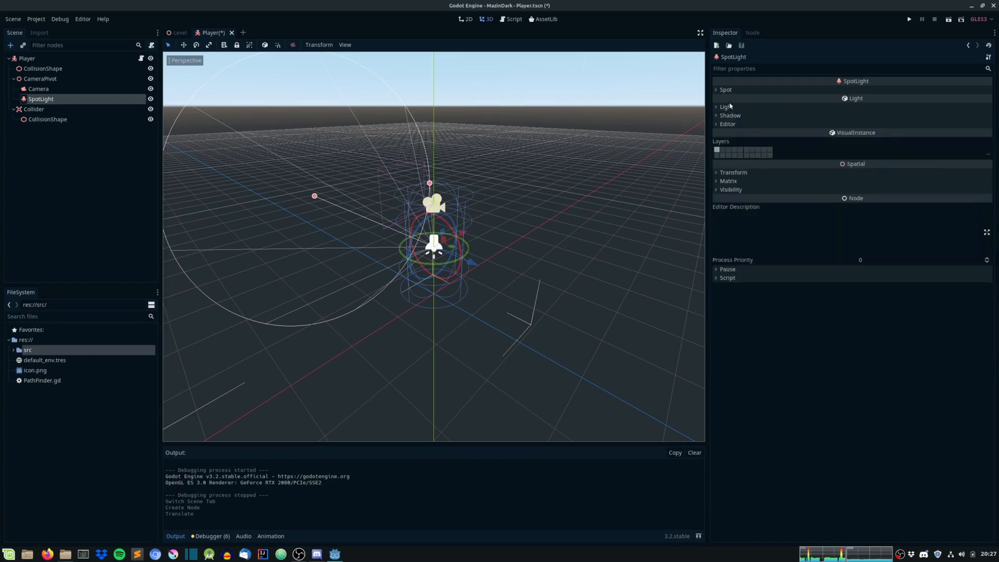
# - Narrow the SpotLight's spot angle to 31.4 and test-run the game
pyautogui.click(724, 89)
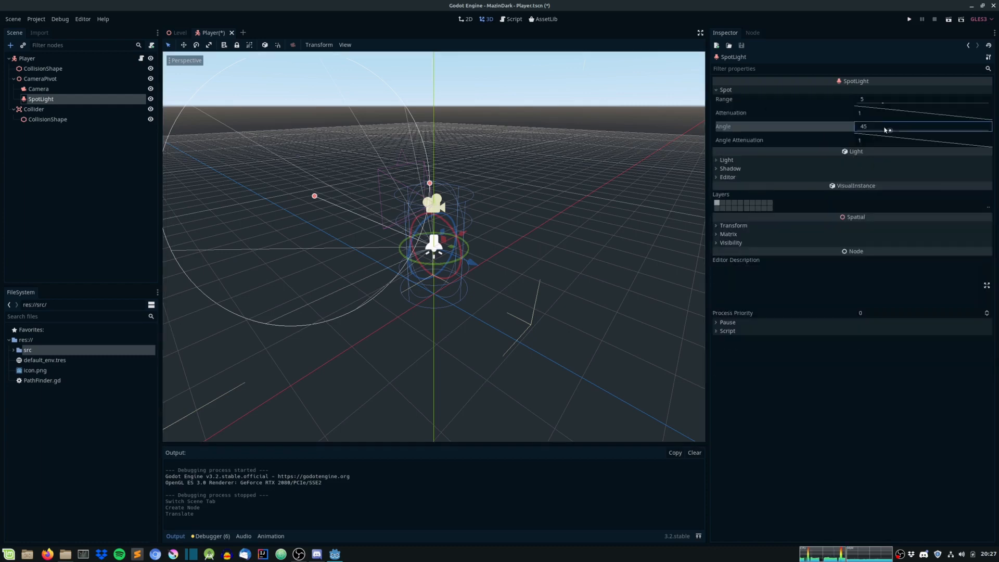
pyautogui.moveTo(924, 126); pyautogui.dragTo(882, 126)
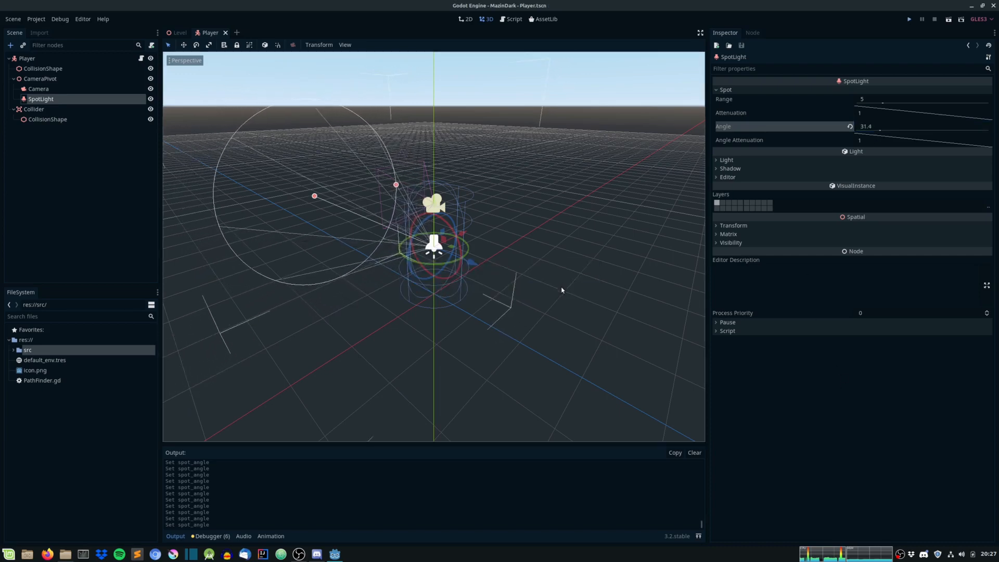
pyautogui.click(910, 18)
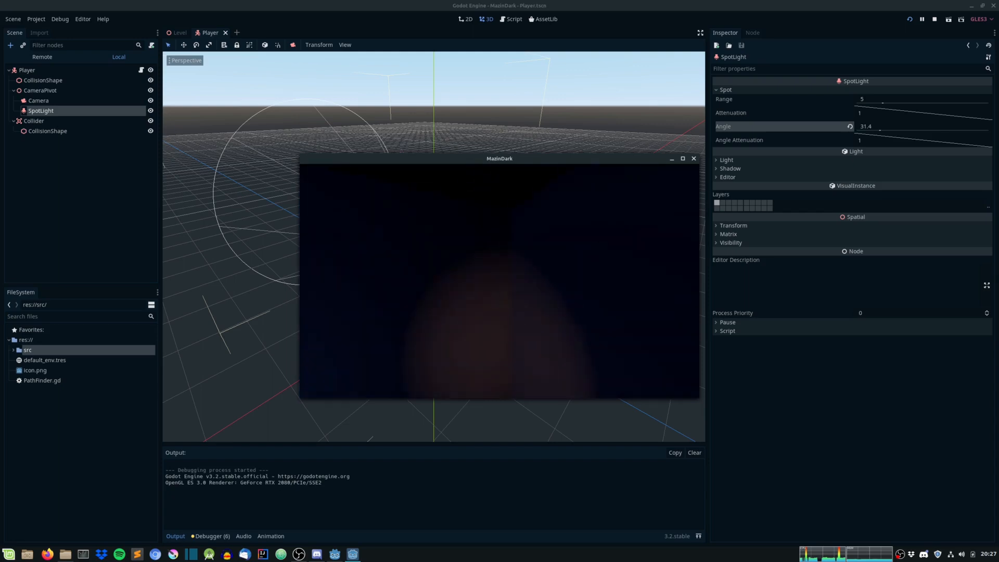
pyautogui.click(36, 19)
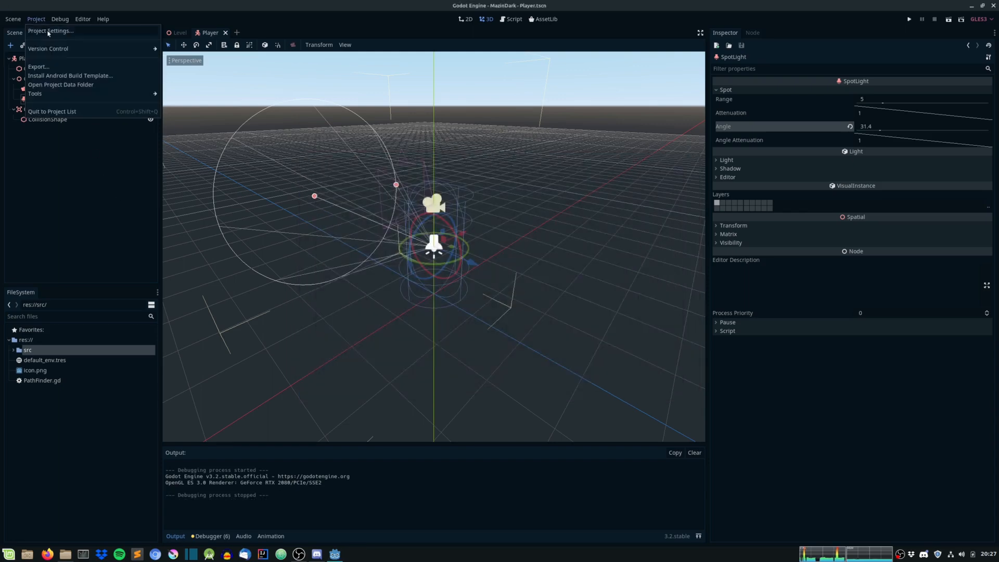
# - In the Input Map, create toggle_flashlight with a Space key event, then close settings
pyautogui.click(51, 31)
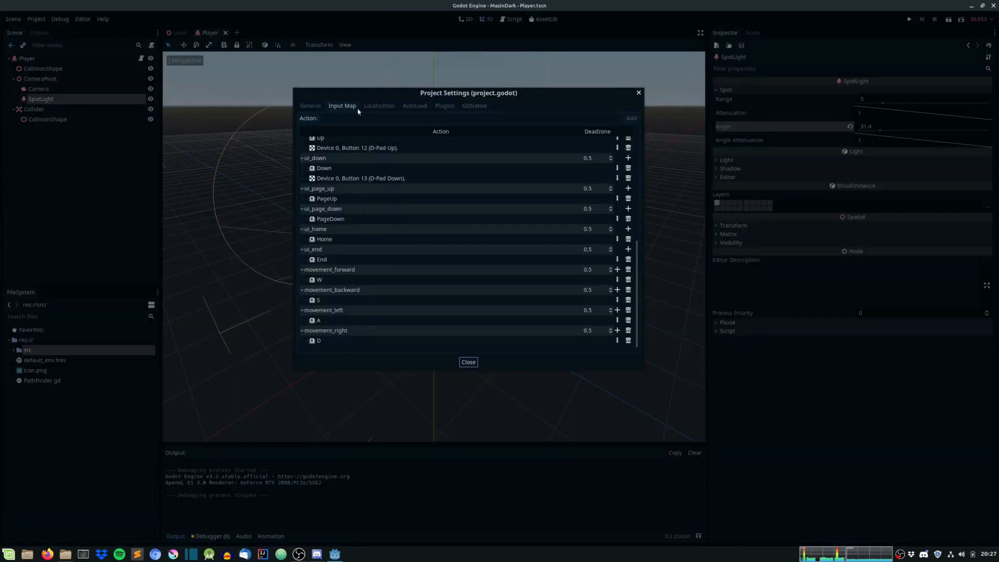
pyautogui.click(472, 118)
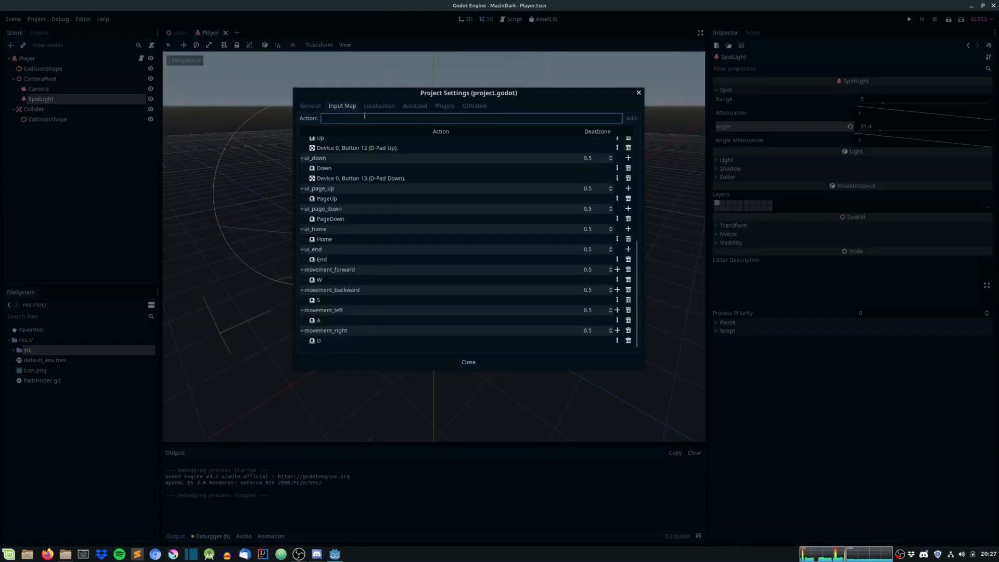
pyautogui.write('toggle_')
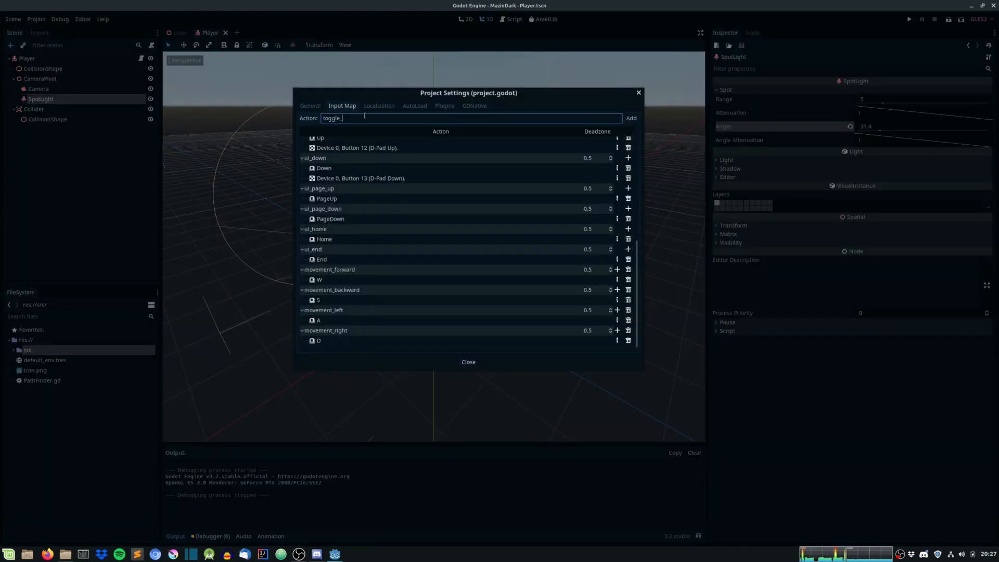
pyautogui.click(630, 118)
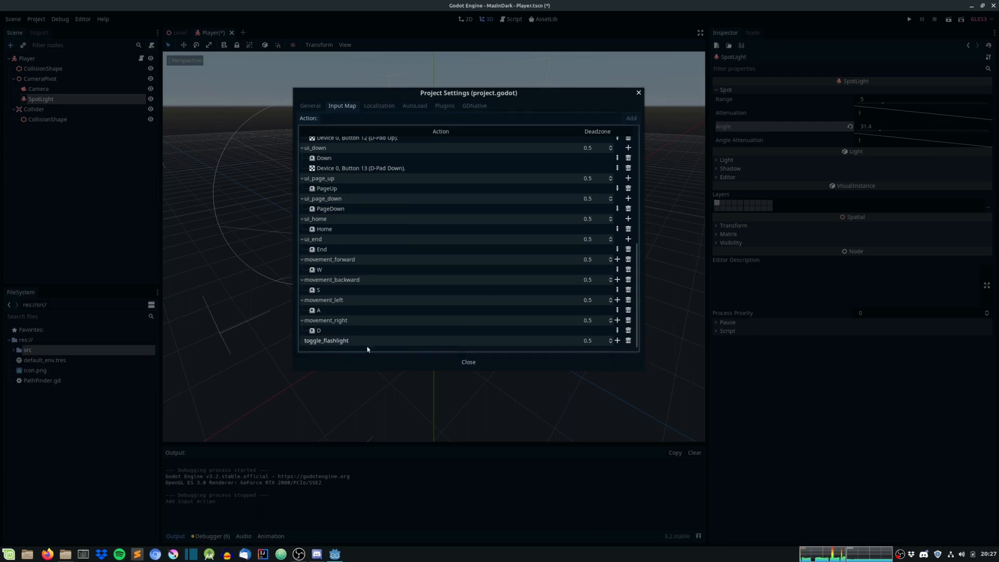
pyautogui.click(616, 340)
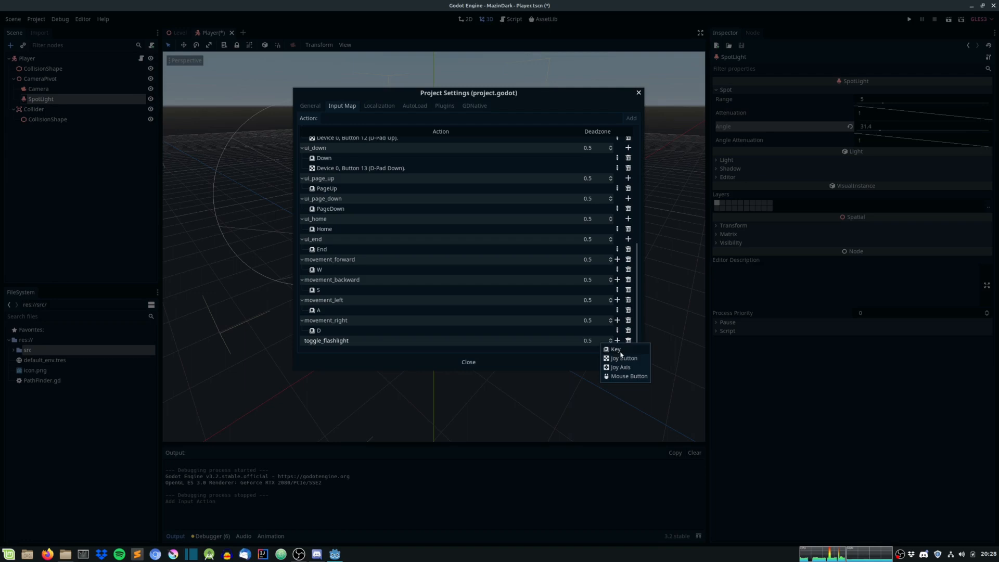
pyautogui.click(615, 349)
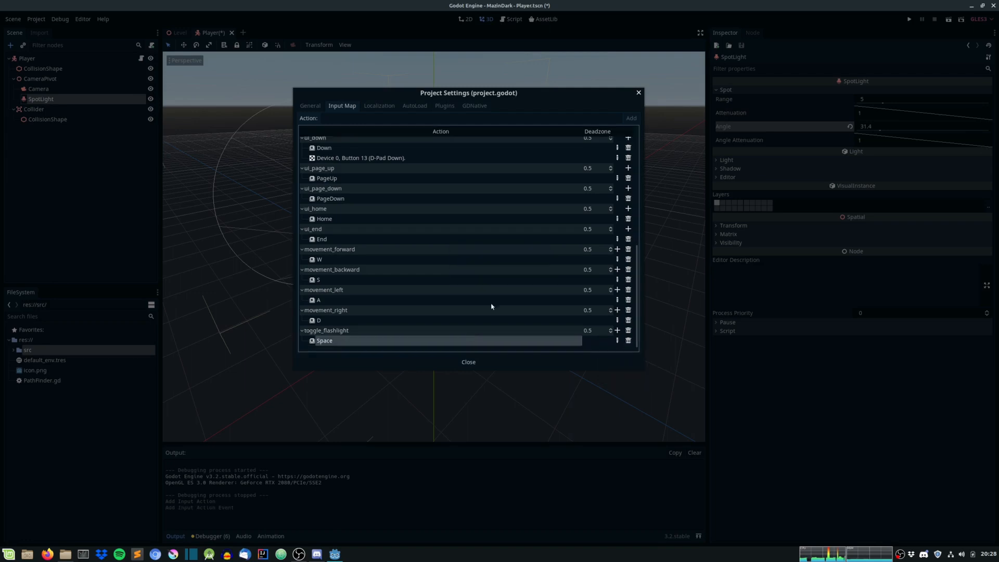
pyautogui.click(468, 362)
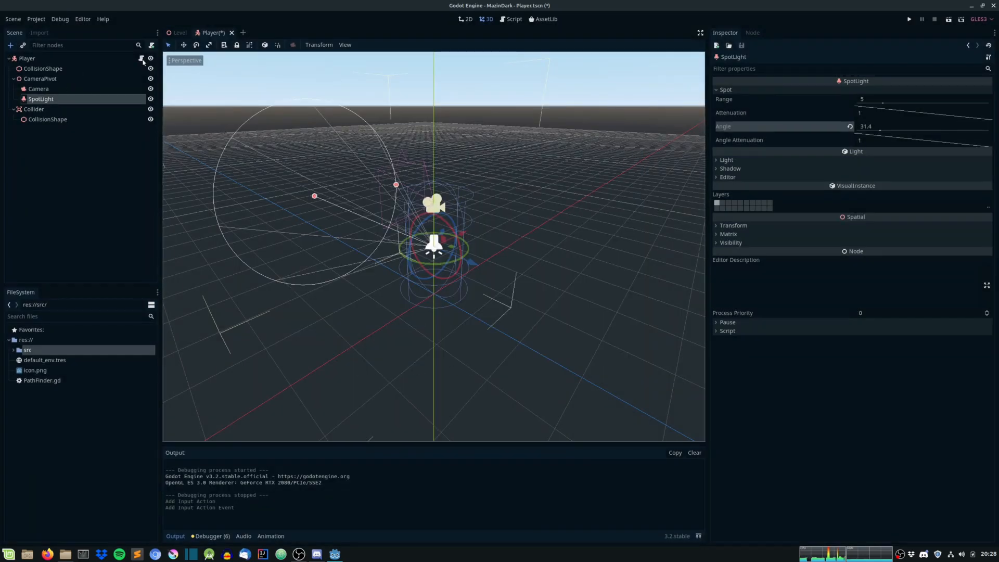
# - In process_input, toggle $CameraPivot/SpotLight.visible when toggle_flashlight is just pressed; save Player.gd
pyautogui.click(513, 19)
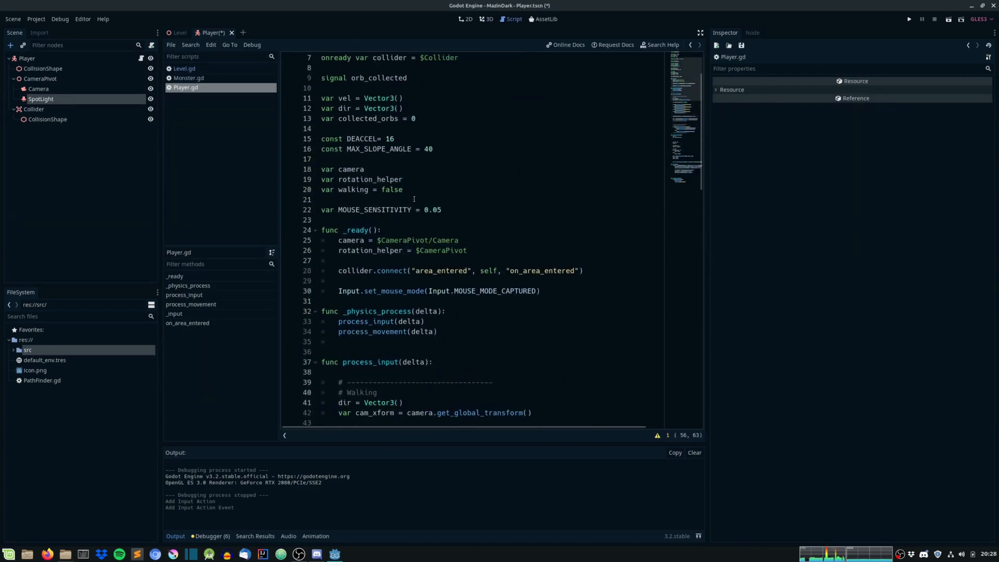
pyautogui.scroll(-3)
pyautogui.write('if Input.is')
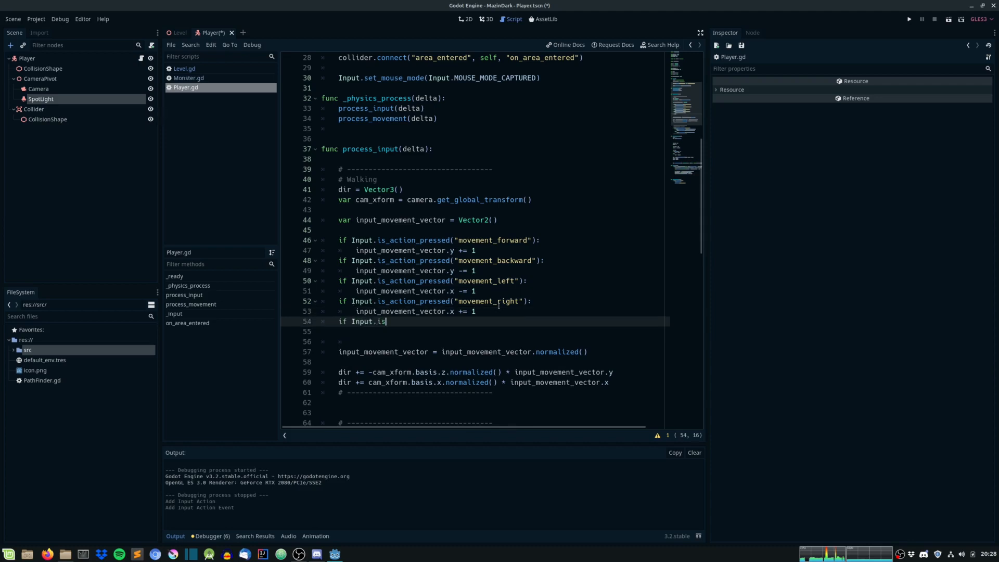
pyautogui.write('_action_just_pressed("toggle_flashlight"):')
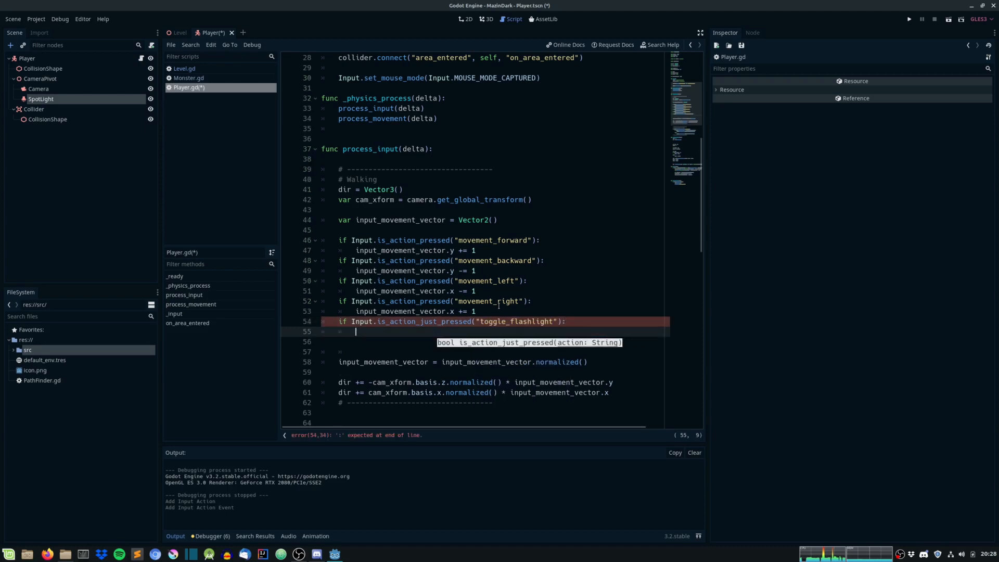
pyautogui.write('$CameraPivot/SpotLight.')
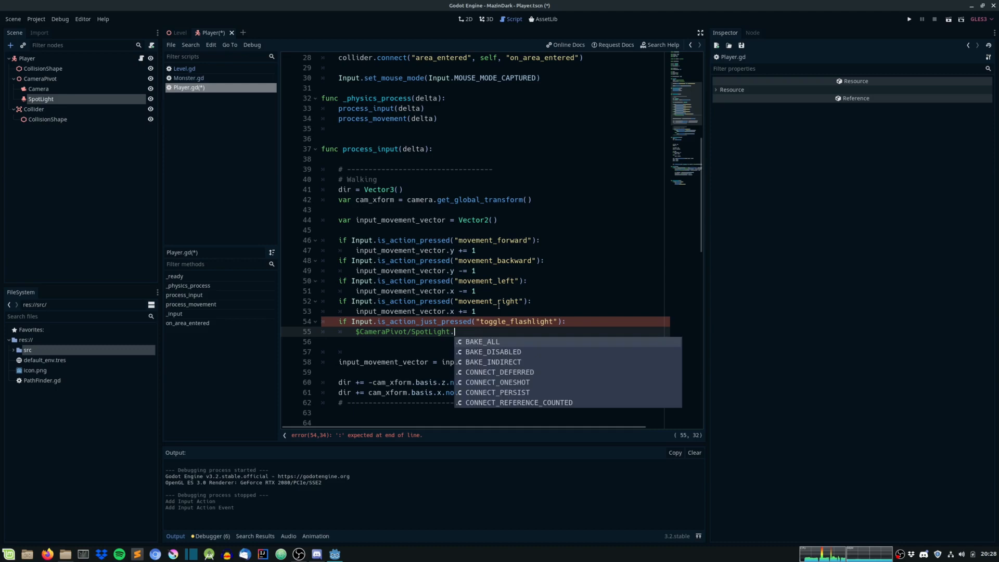
pyautogui.write('visible =')
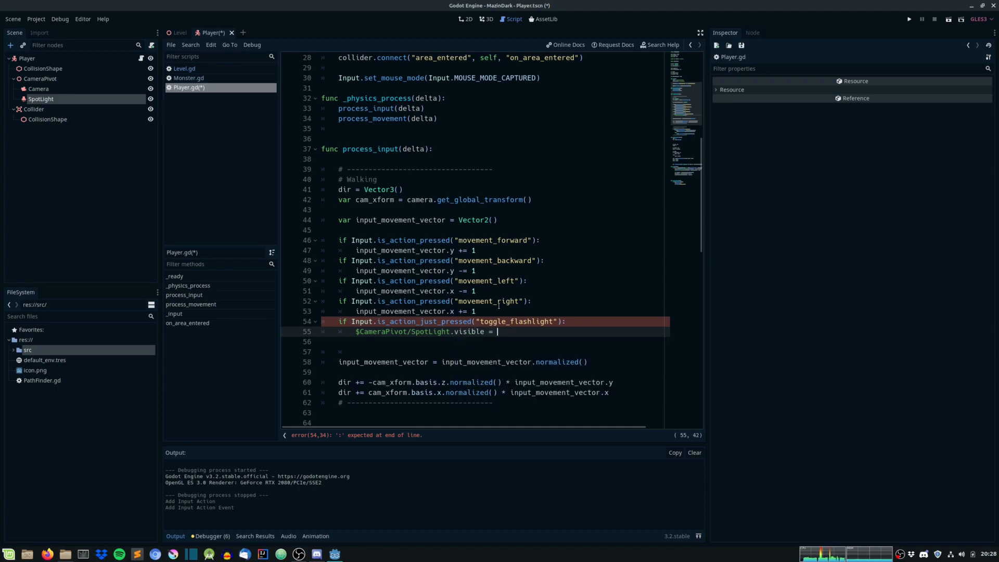
pyautogui.write('not $Sp')
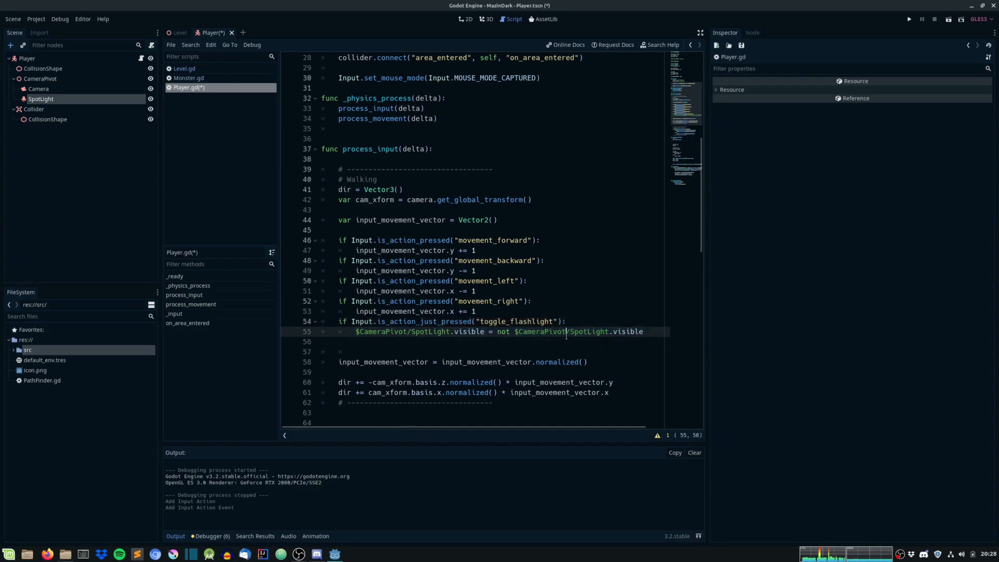
pyautogui.doubleClick(470, 332)
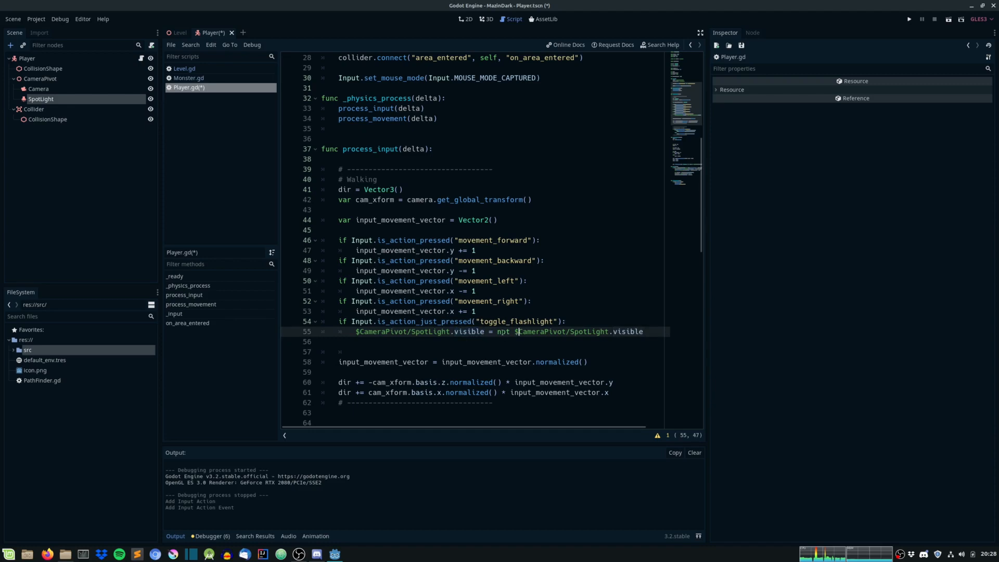
pyautogui.doubleClick(629, 331)
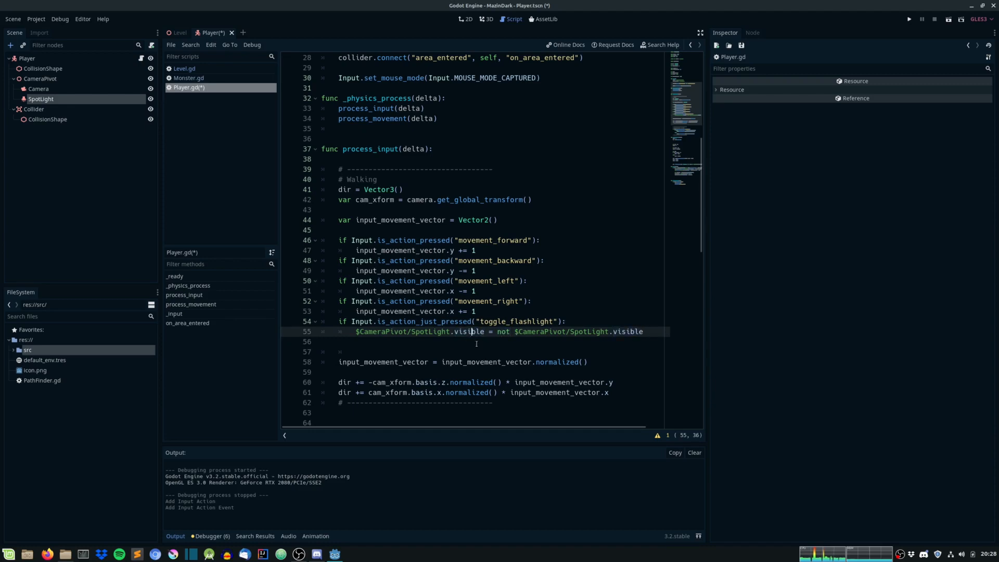
pyautogui.click(910, 19)
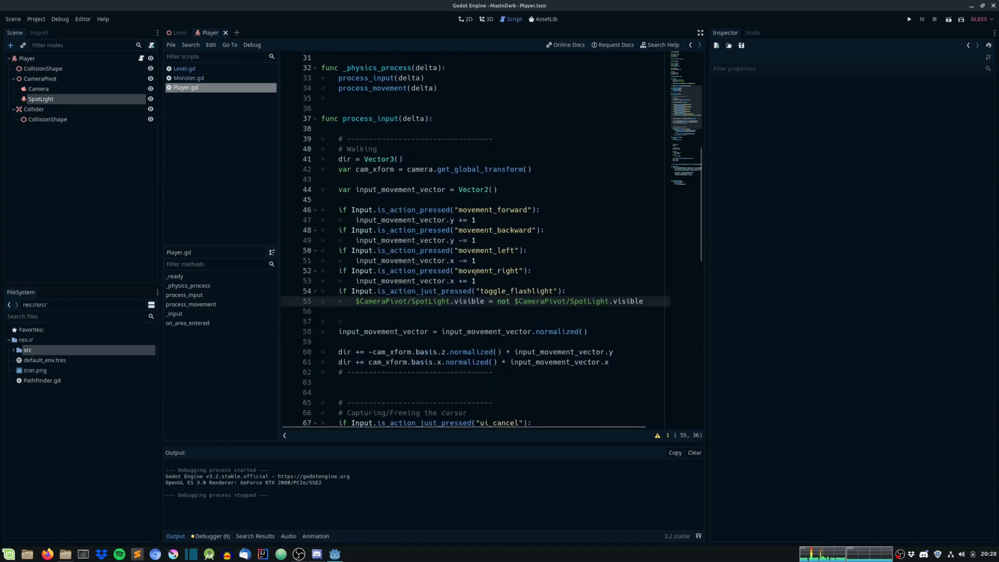
# - Add an AudioStreamPlayer under the Player root, abandoning the rename to keep its default name
pyautogui.click(488, 19)
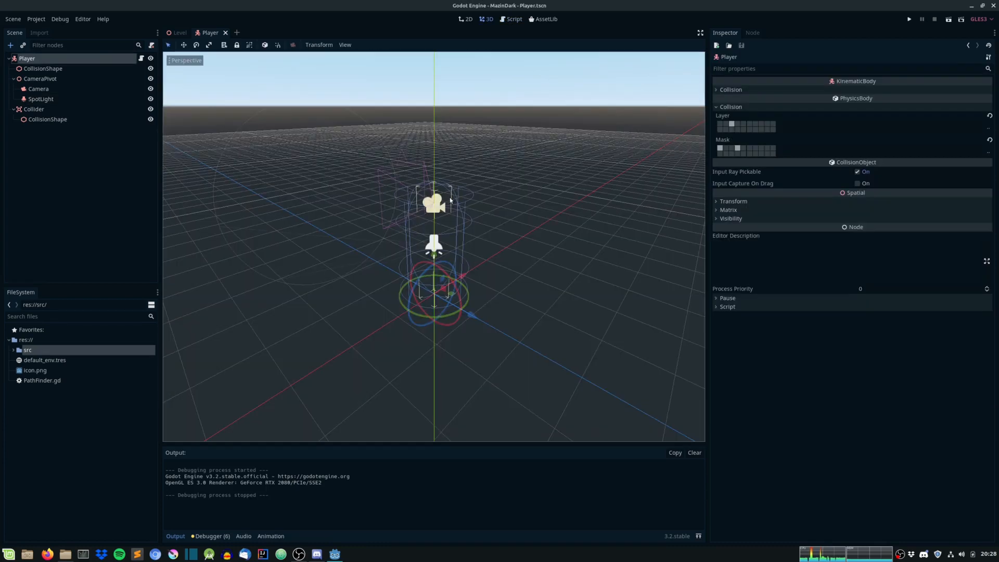
pyautogui.moveTo(42, 68)
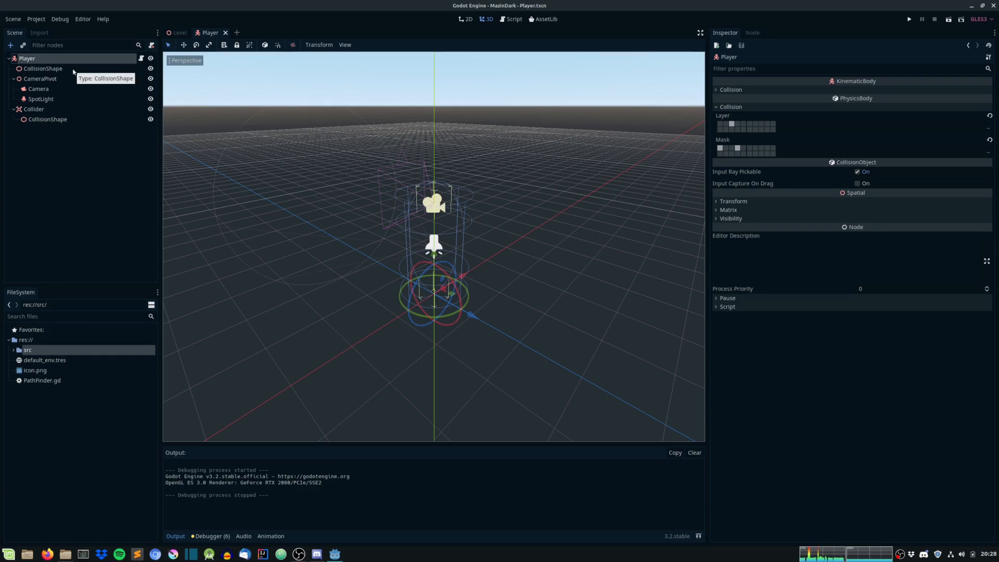
pyautogui.write('Light')
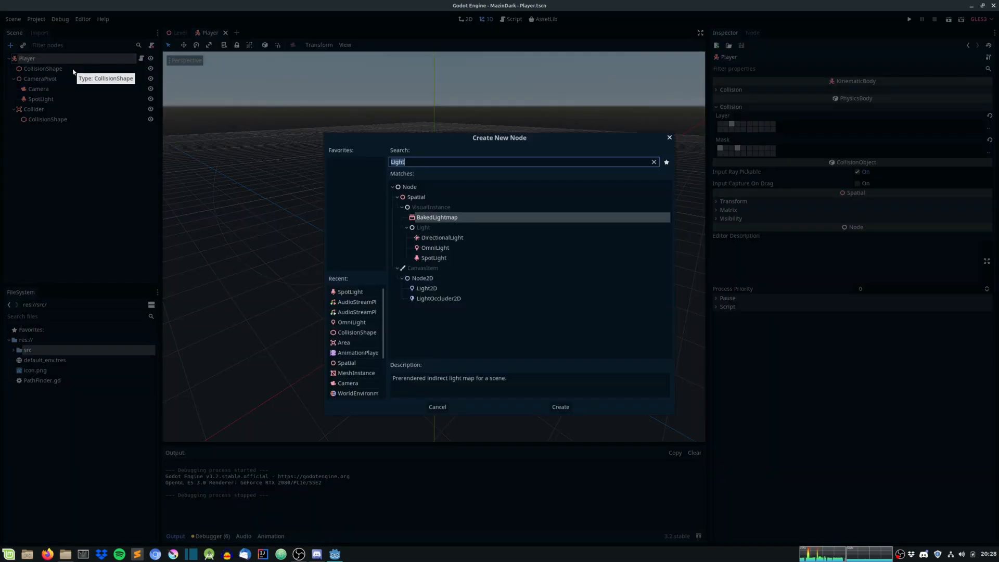
pyautogui.write('Audio')
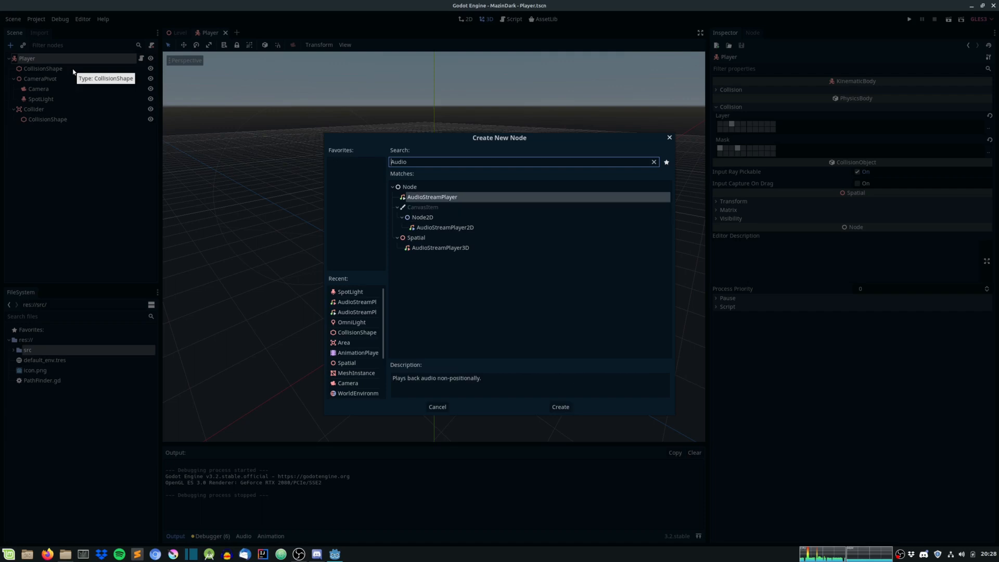
pyautogui.click(559, 406)
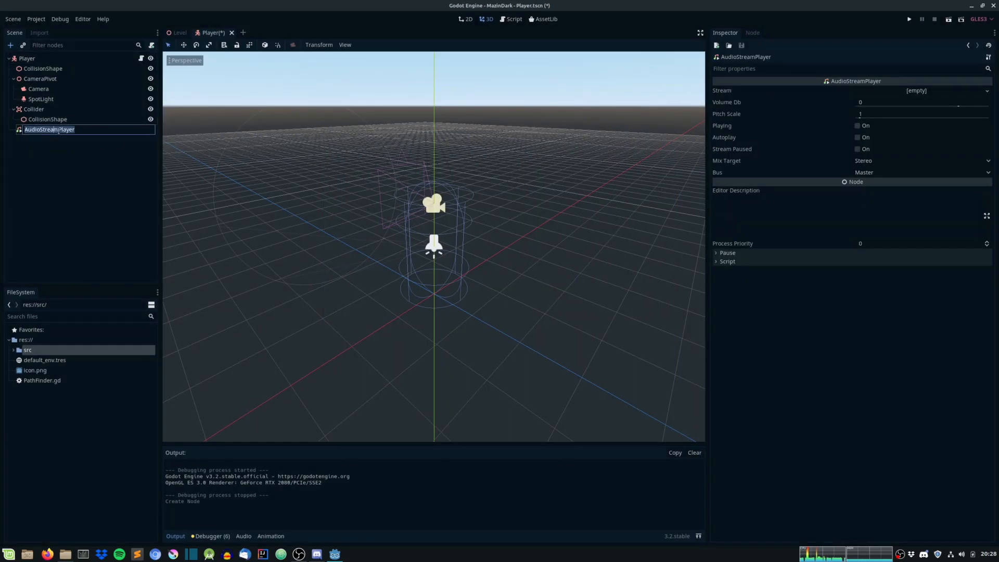
pyautogui.write('Footsteps')
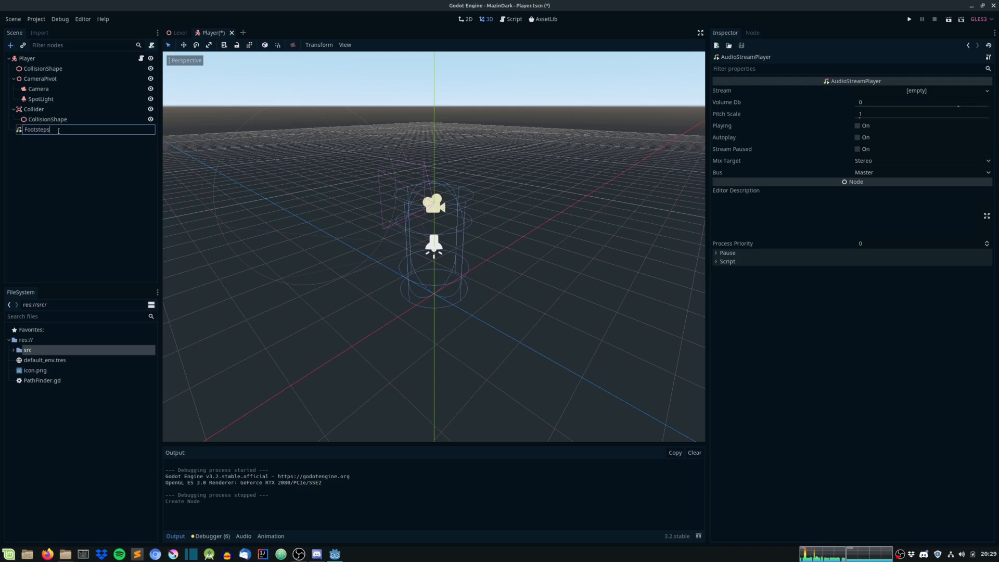
pyautogui.press('ctrl+a')
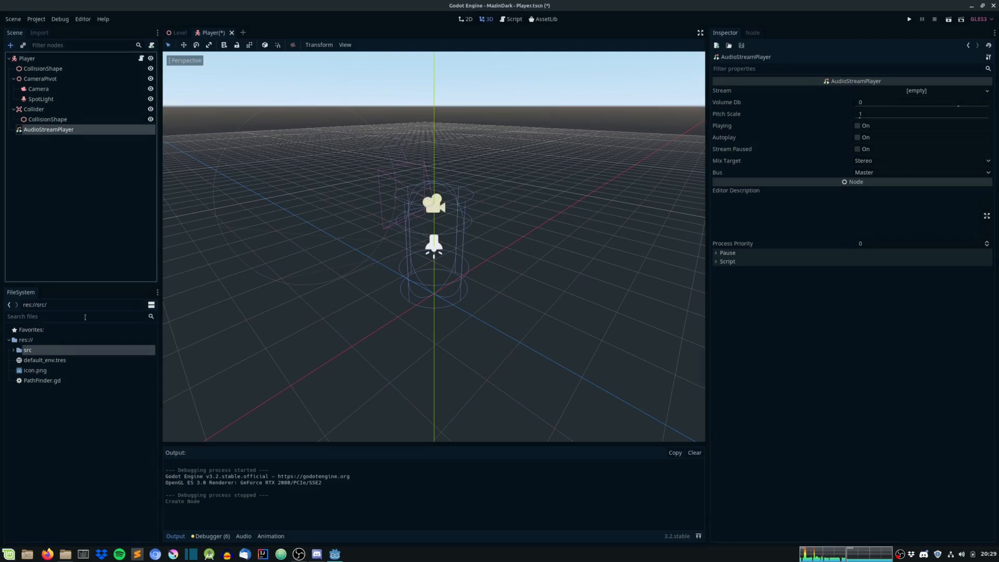
# - Create res://assets in the FileSystem dock, then an audio subfolder inside it
pyautogui.rightClick(22, 340)
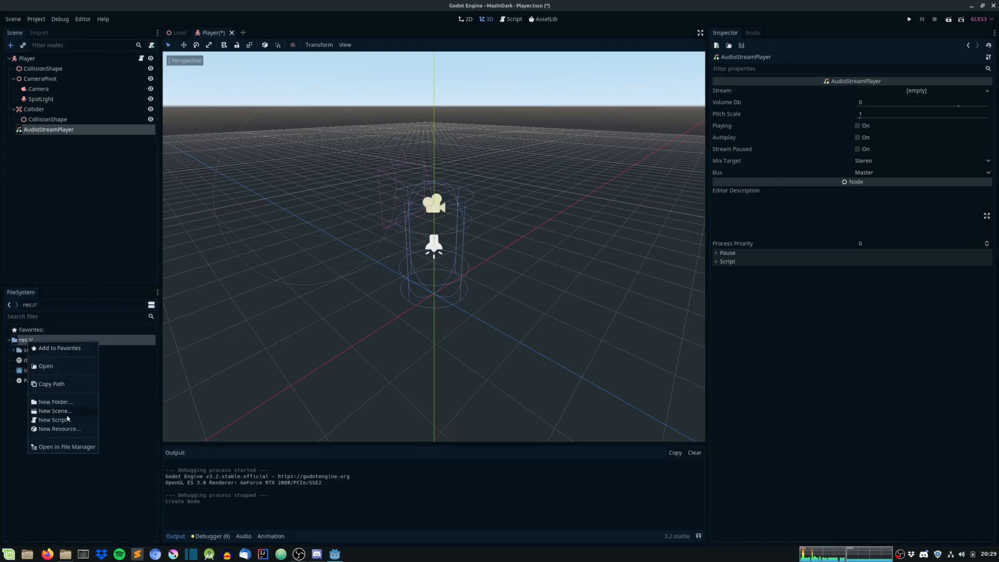
pyautogui.click(56, 403)
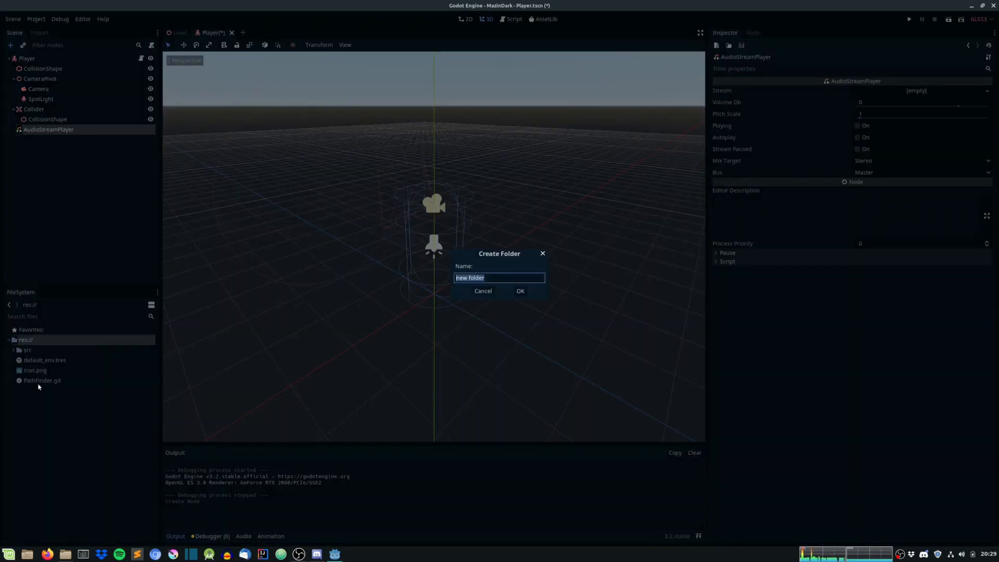
pyautogui.write('assets')
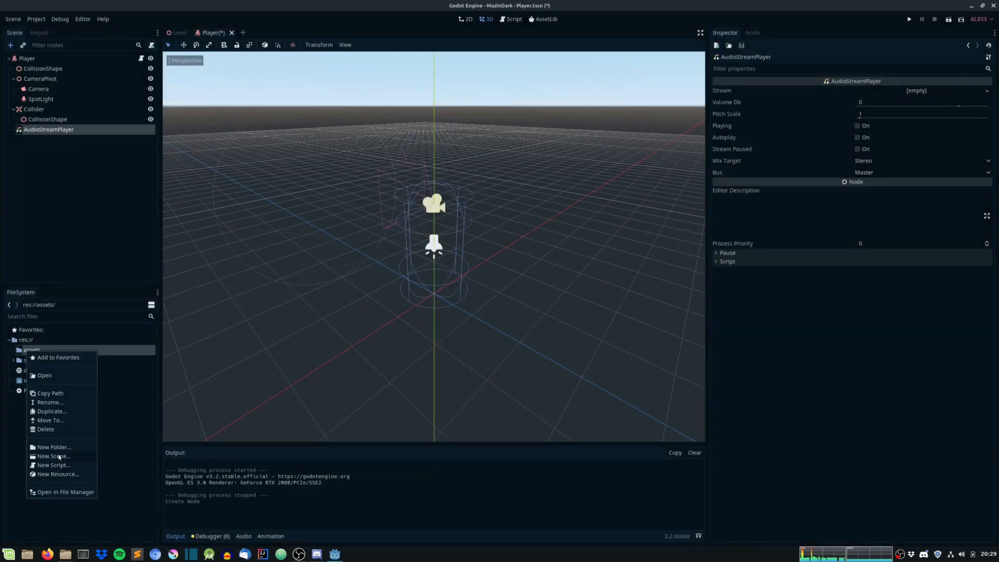
pyautogui.click(53, 446)
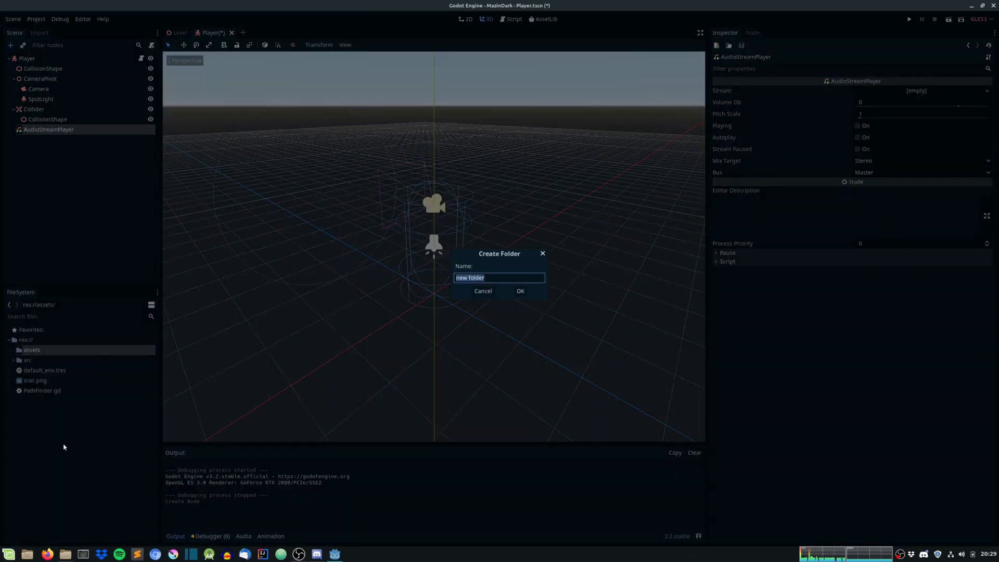
pyautogui.write('audio')
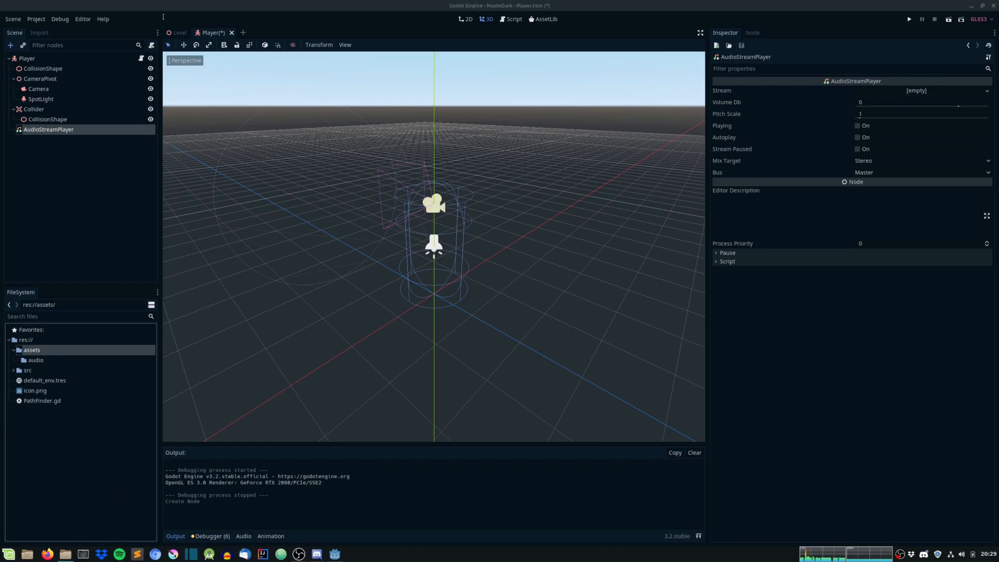
# - Shrink the editor window and open the desktop music folder holding the seven sound files
pyautogui.click(987, 5)
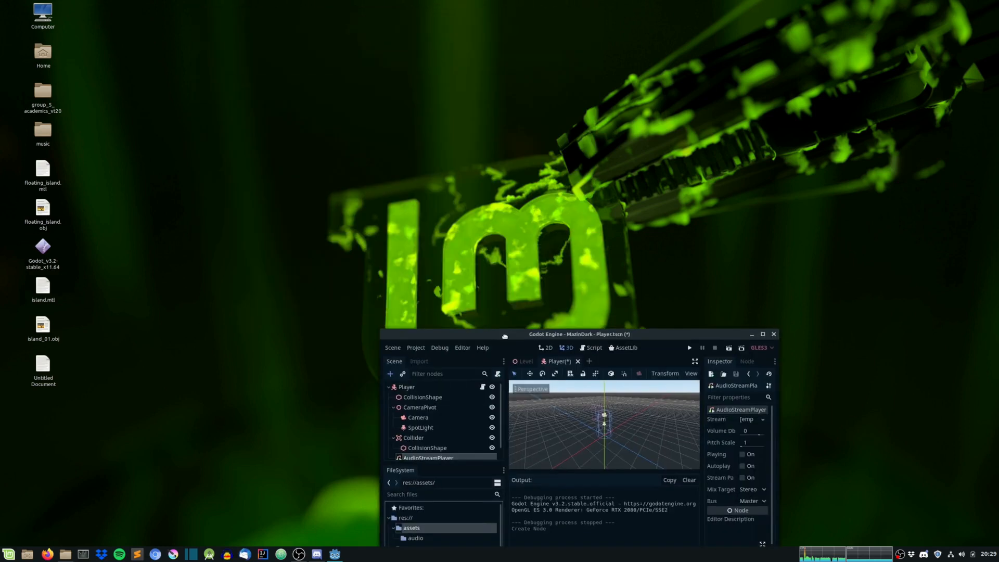
pyautogui.moveTo(579, 334); pyautogui.dragTo(457, 104)
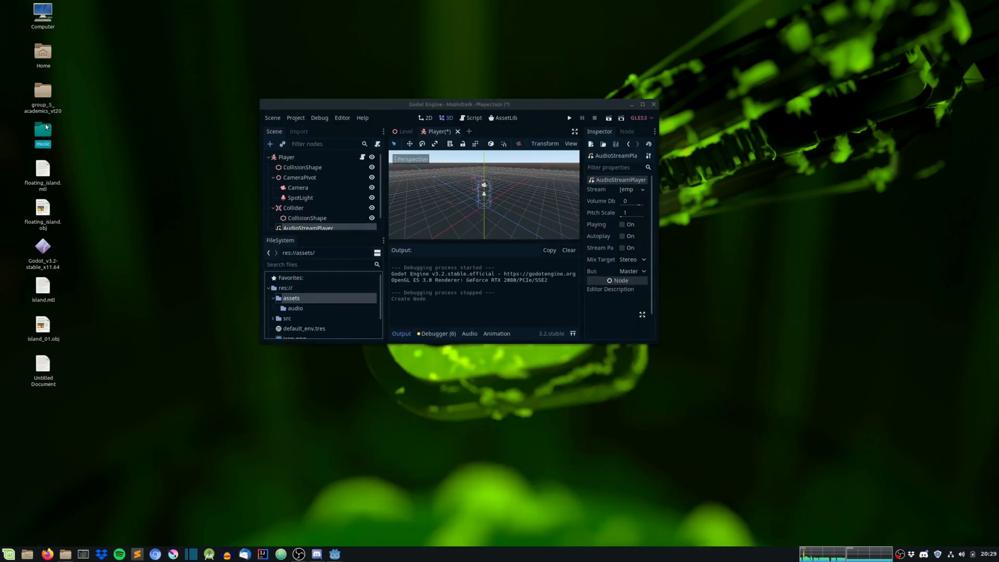
pyautogui.doubleClick(43, 134)
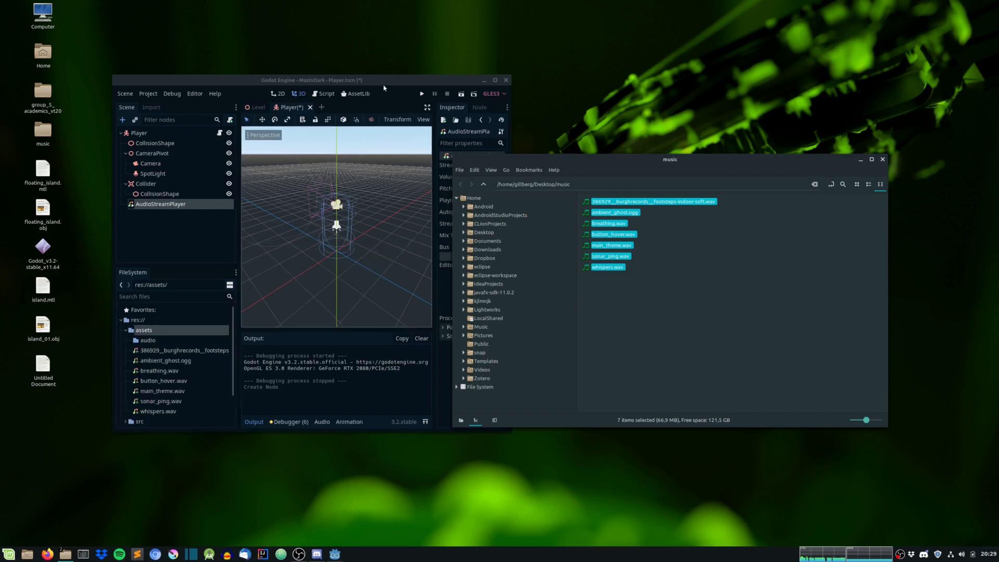
pyautogui.moveTo(359, 86)
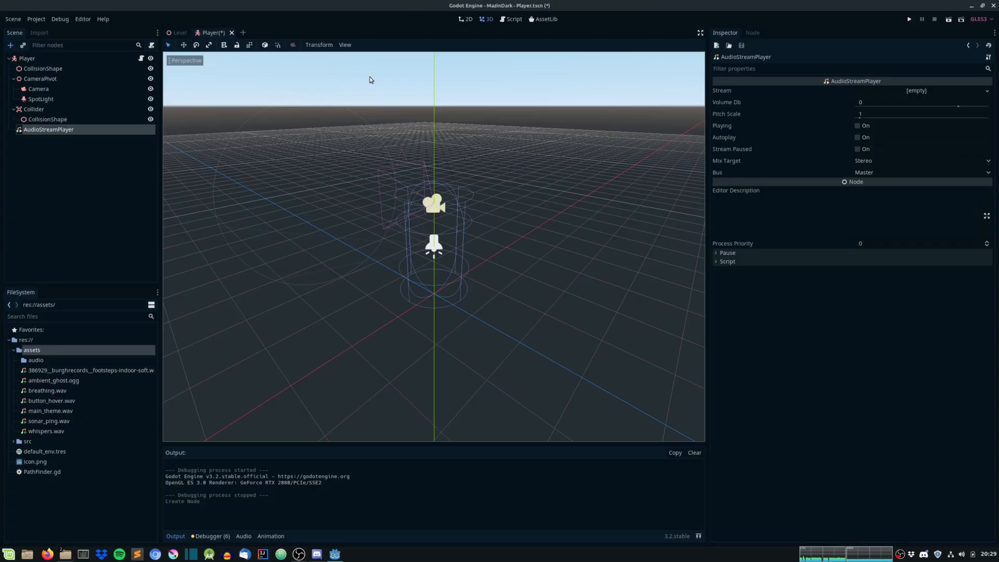
# - Select the footsteps-indoor-soft WAV file in the assets folder
pyautogui.click(89, 370)
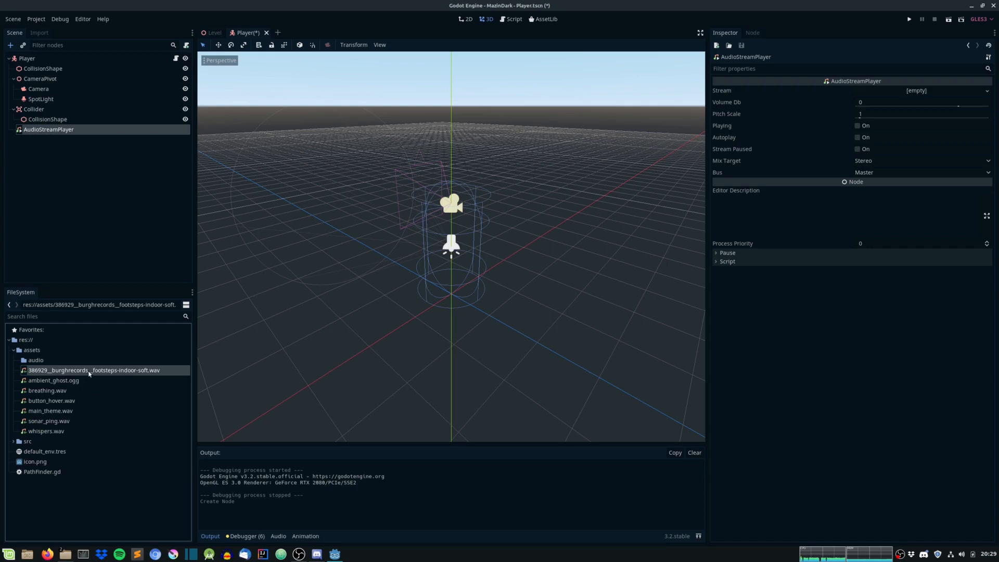
pyautogui.moveTo(74, 408)
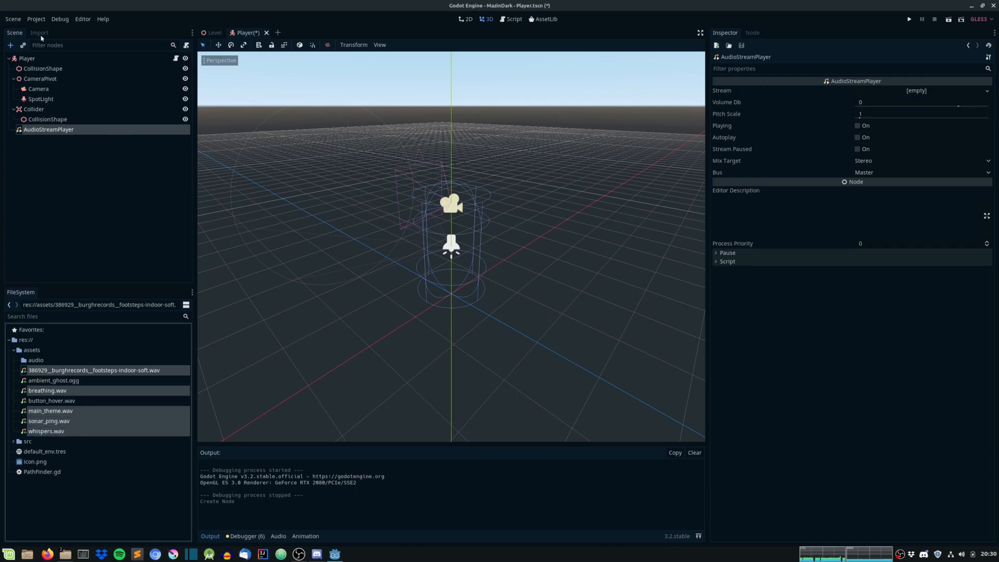
# - Open the Import tab and browse the breathing, whispers, sonar and theme sounds, ending on footsteps
pyautogui.click(39, 33)
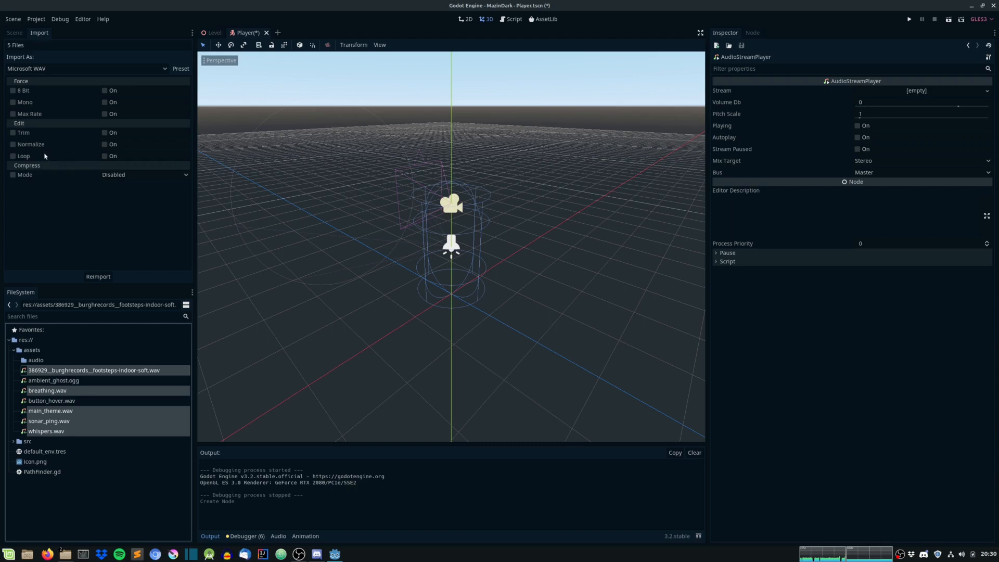
pyautogui.click(93, 370)
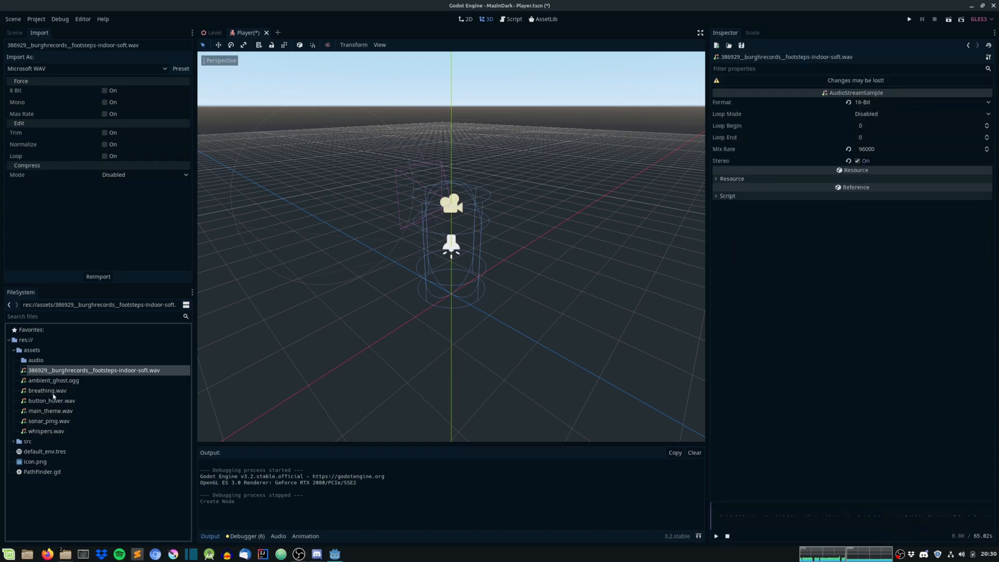
pyautogui.click(47, 390)
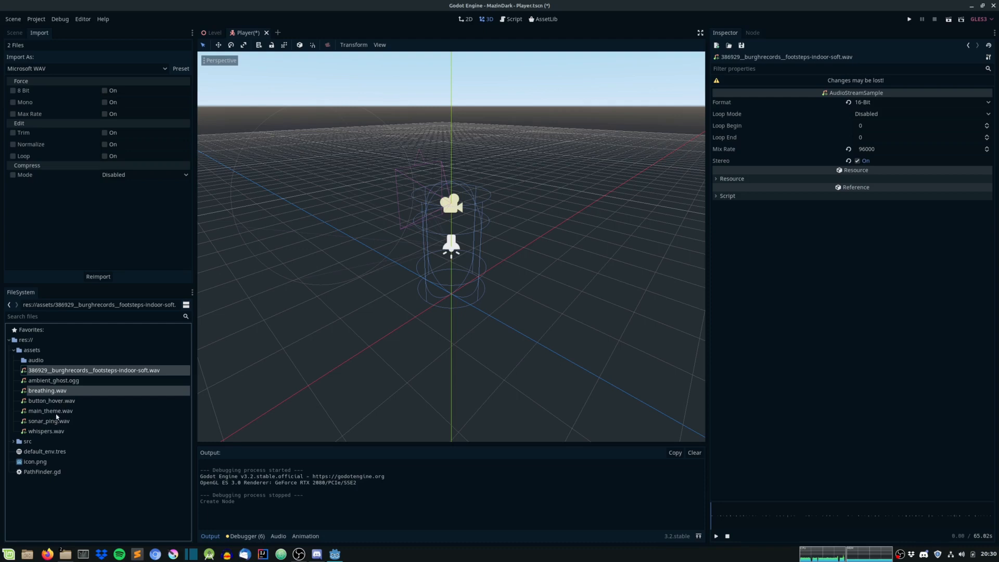
pyautogui.click(45, 431)
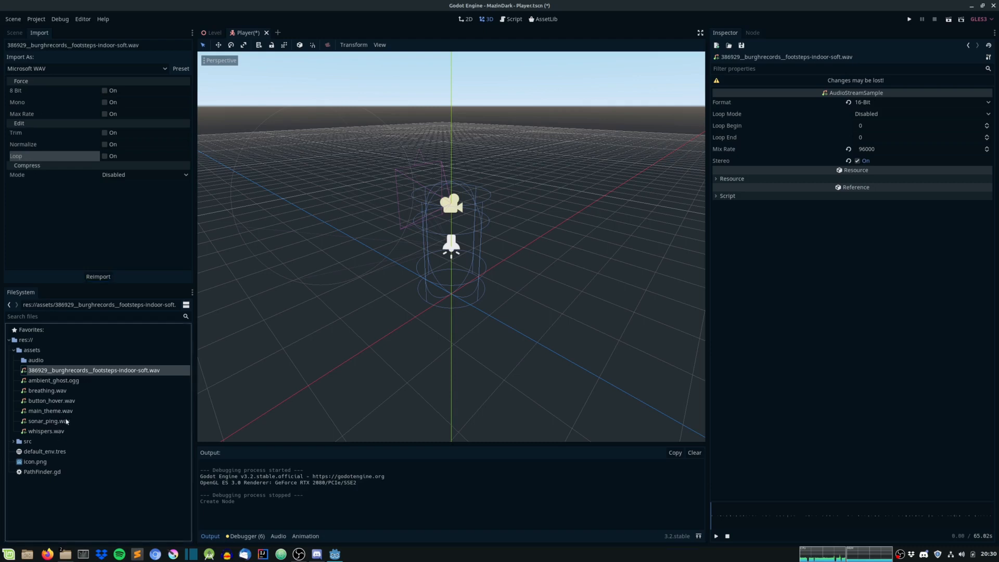
pyautogui.click(50, 410)
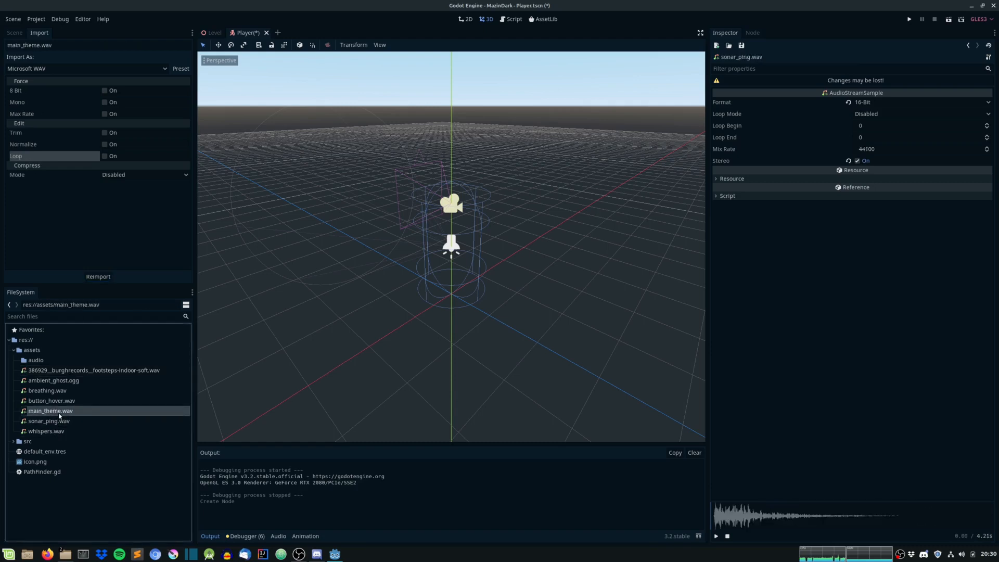
pyautogui.click(92, 370)
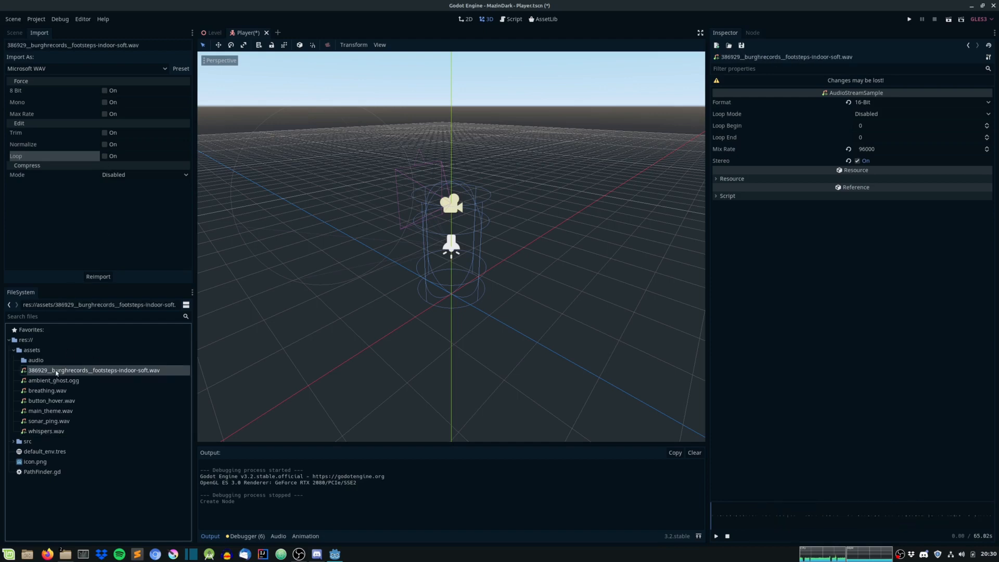
pyautogui.click(105, 156)
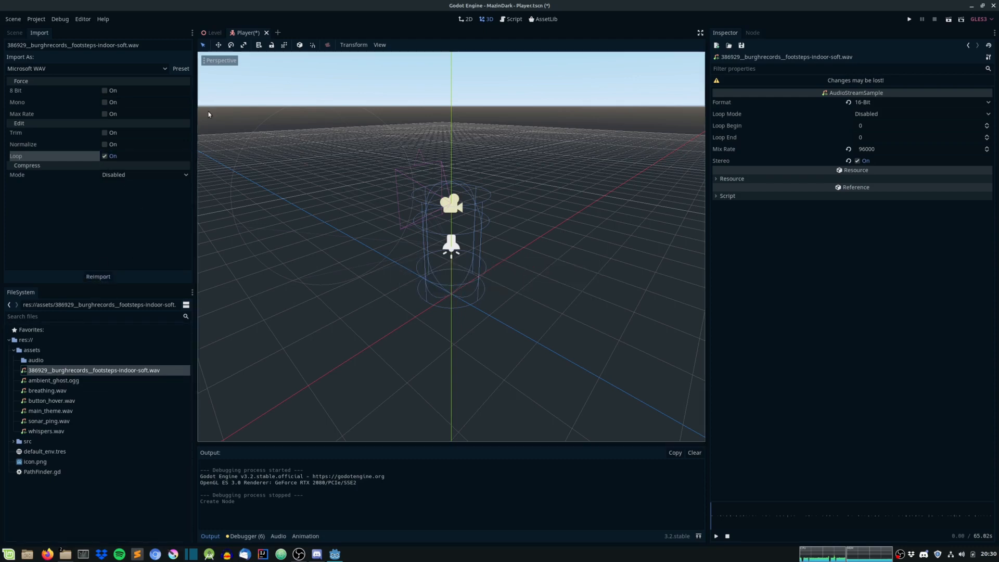
# - Enable and reimport looping for the footsteps sound, then reimport main_theme.wav looping
pyautogui.click(181, 68)
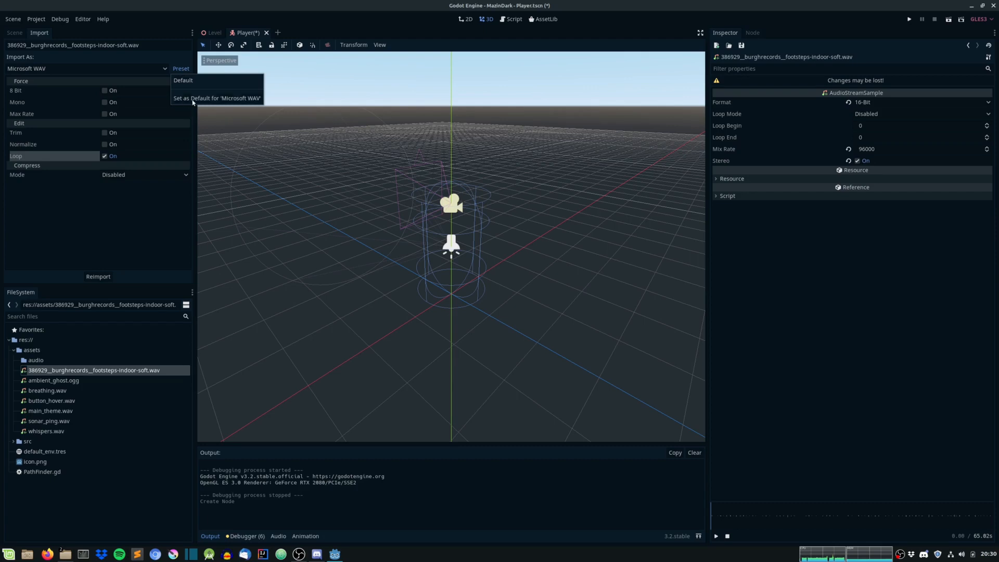
pyautogui.click(97, 276)
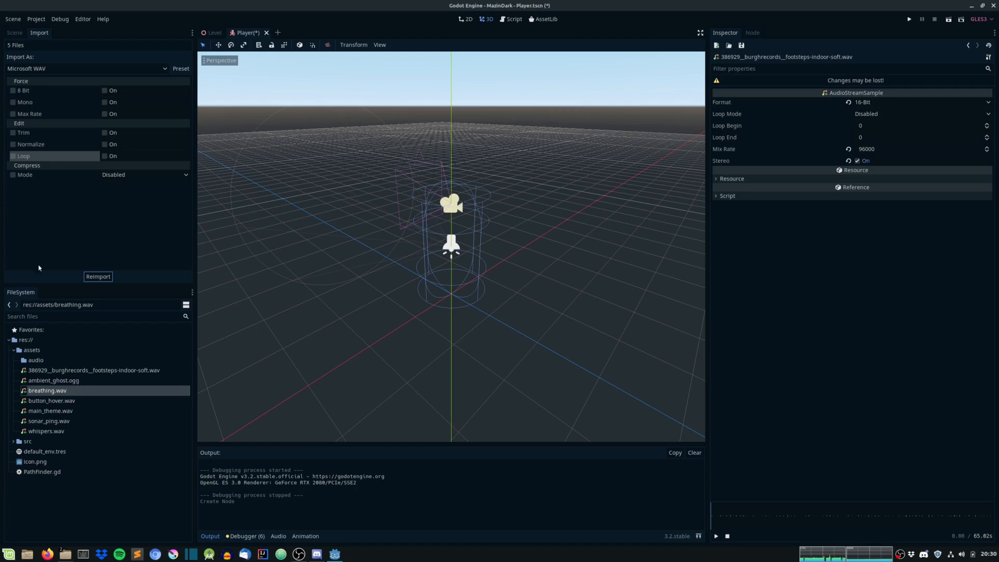
pyautogui.click(105, 156)
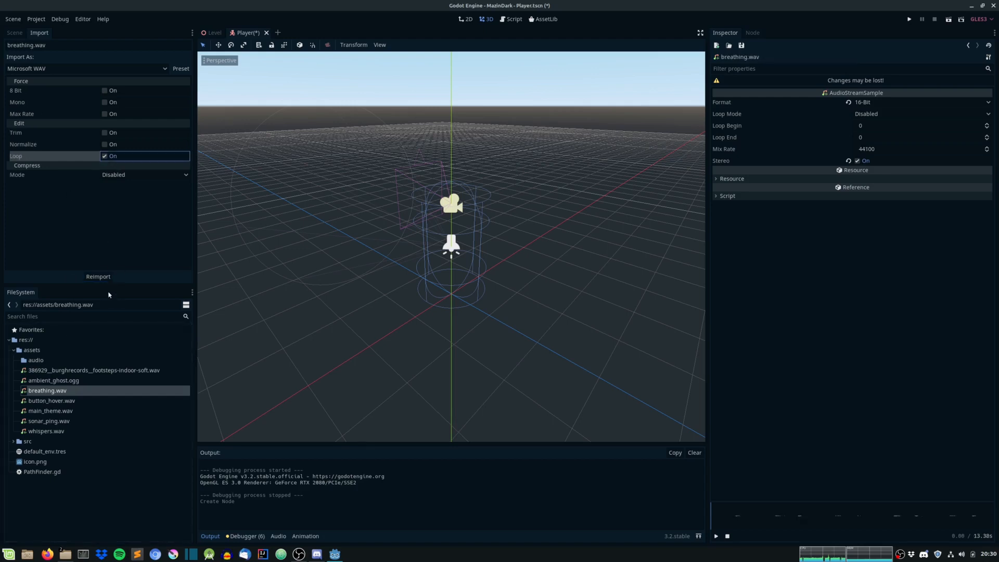
pyautogui.click(51, 400)
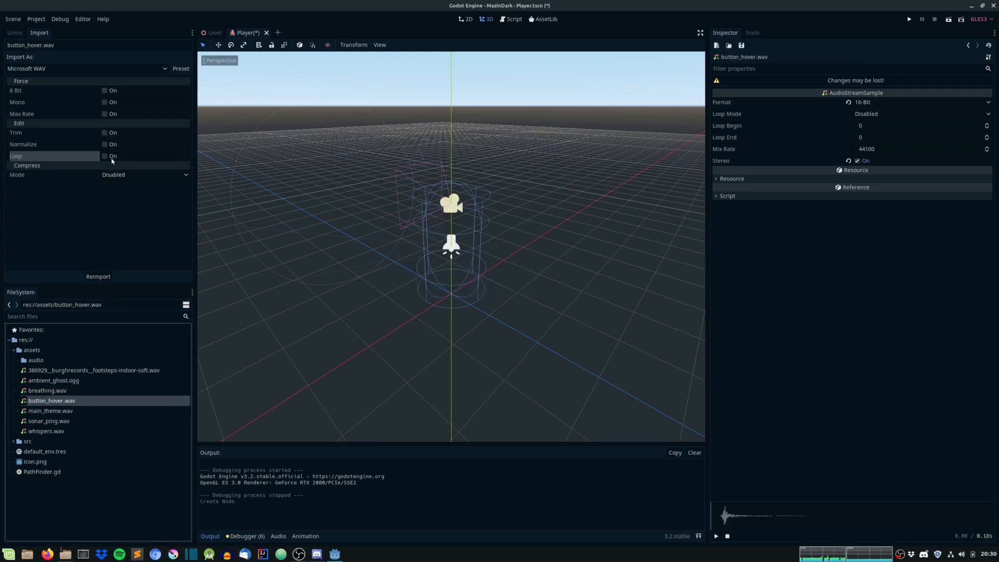
pyautogui.click(49, 420)
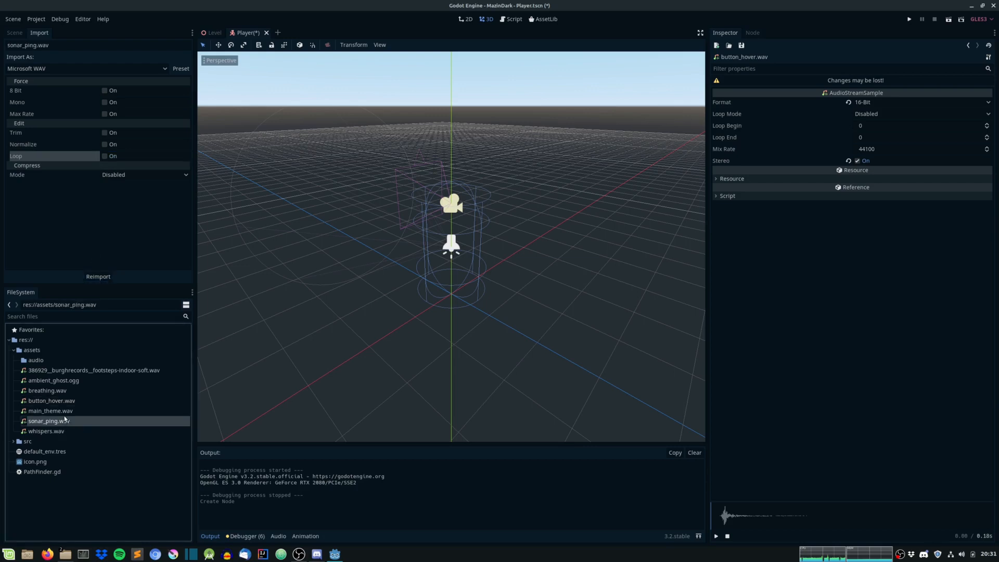
pyautogui.click(50, 411)
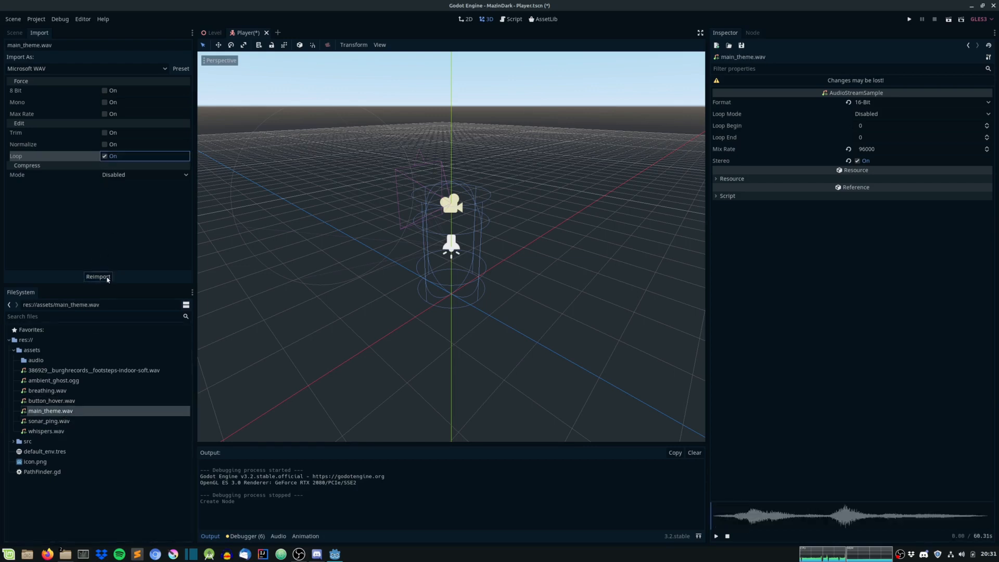
# - Turn on looping for whispers.wav, reimport it, and verify footsteps and main_theme loop
pyautogui.click(48, 420)
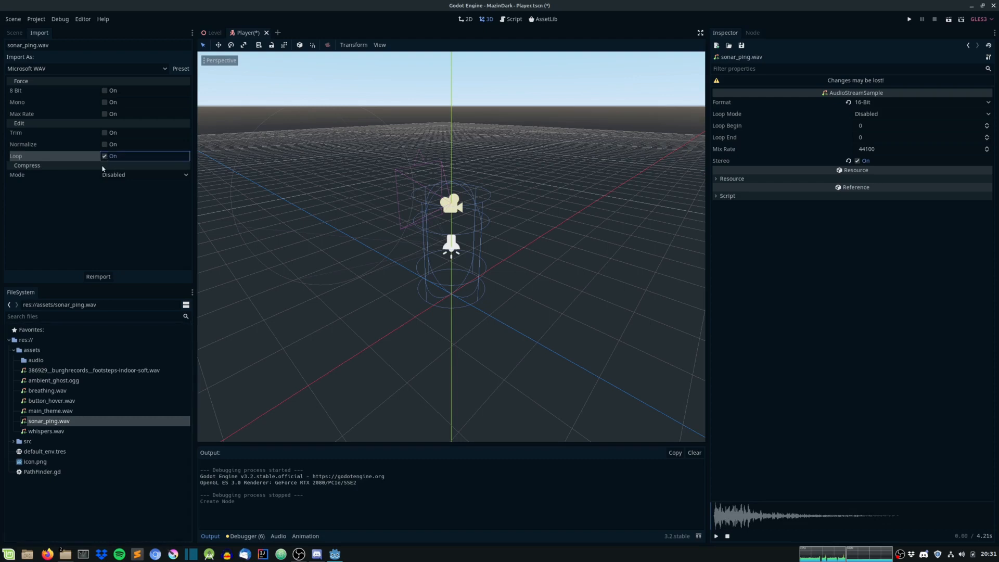
pyautogui.click(46, 431)
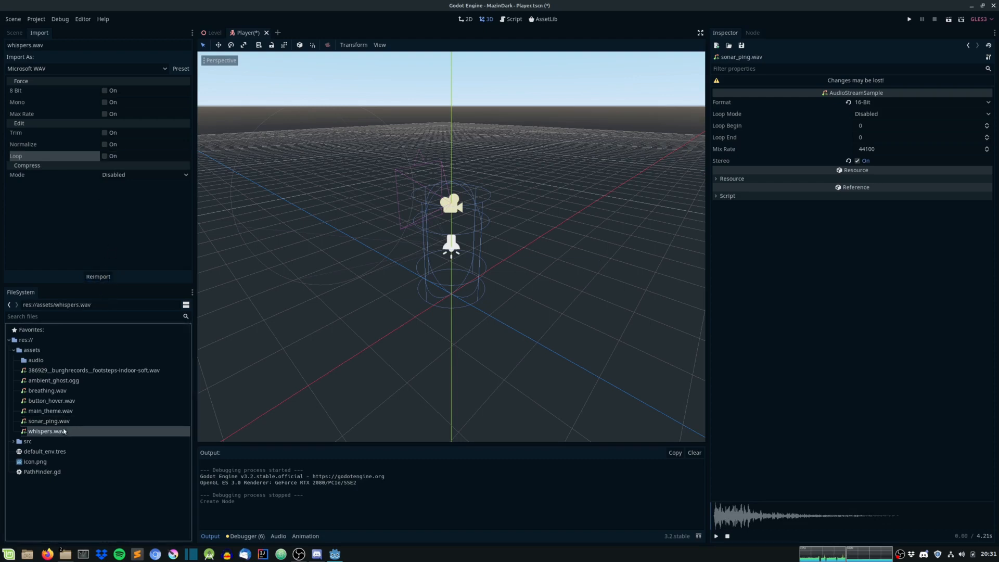
pyautogui.click(97, 276)
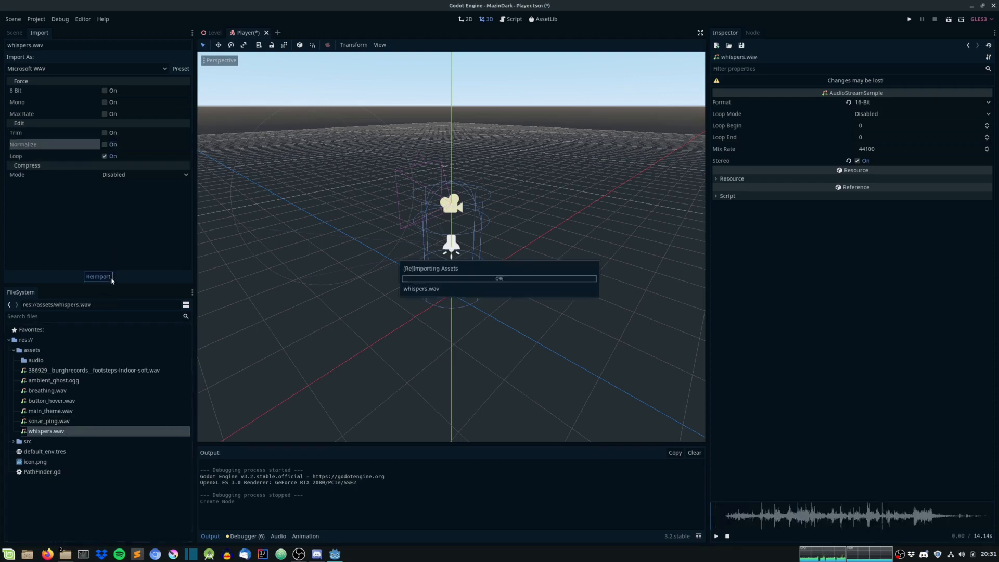
pyautogui.click(97, 276)
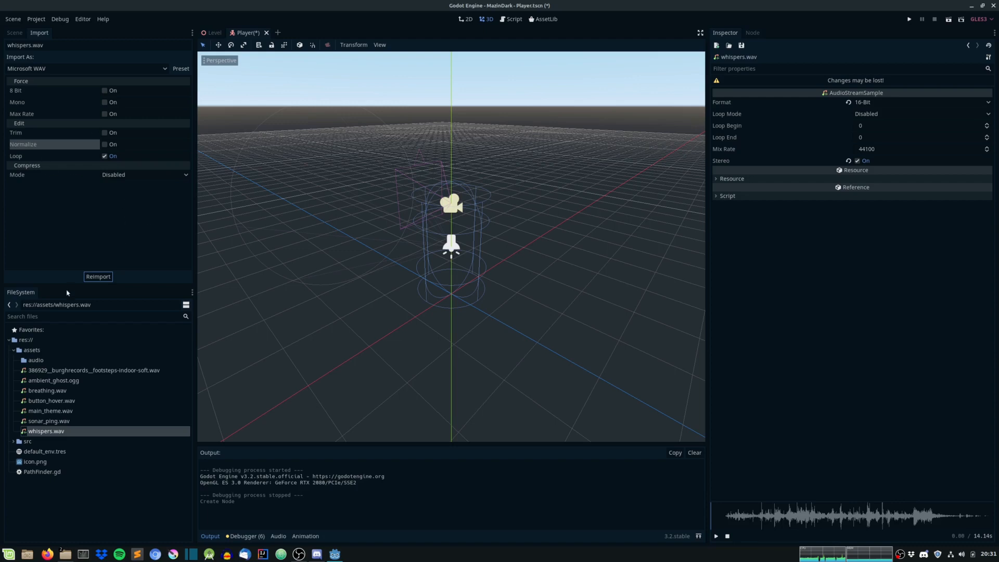
pyautogui.click(93, 370)
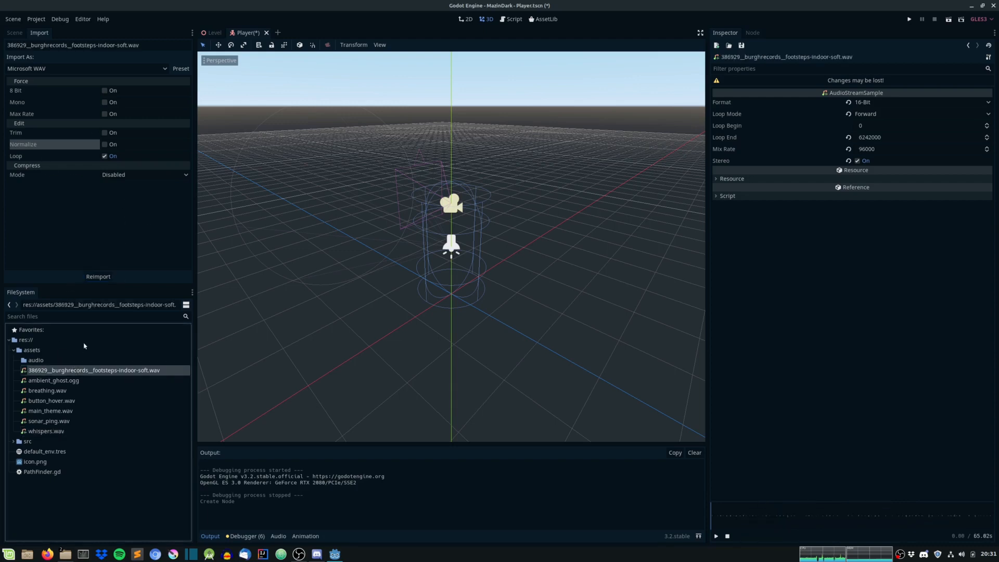
pyautogui.click(50, 411)
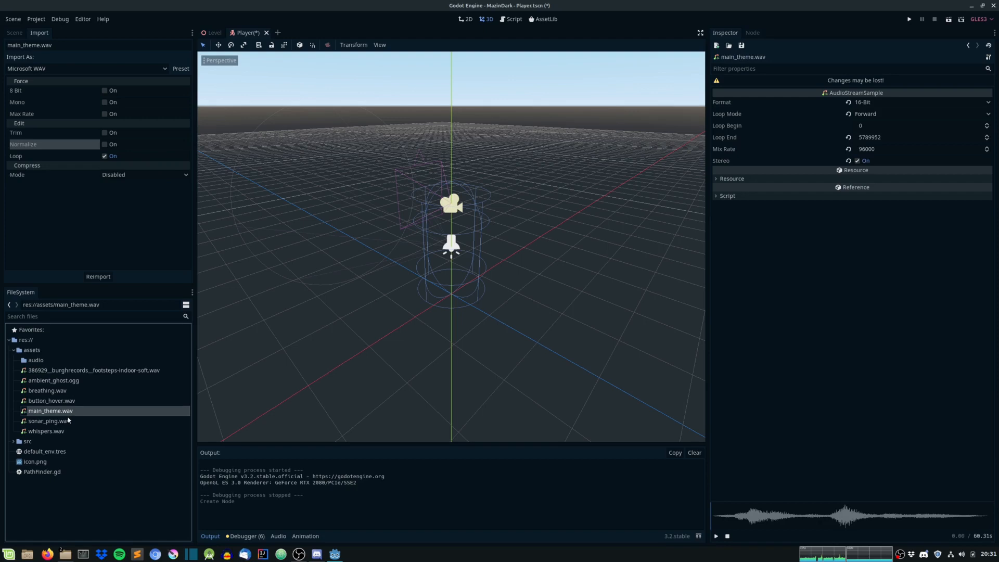
pyautogui.click(51, 400)
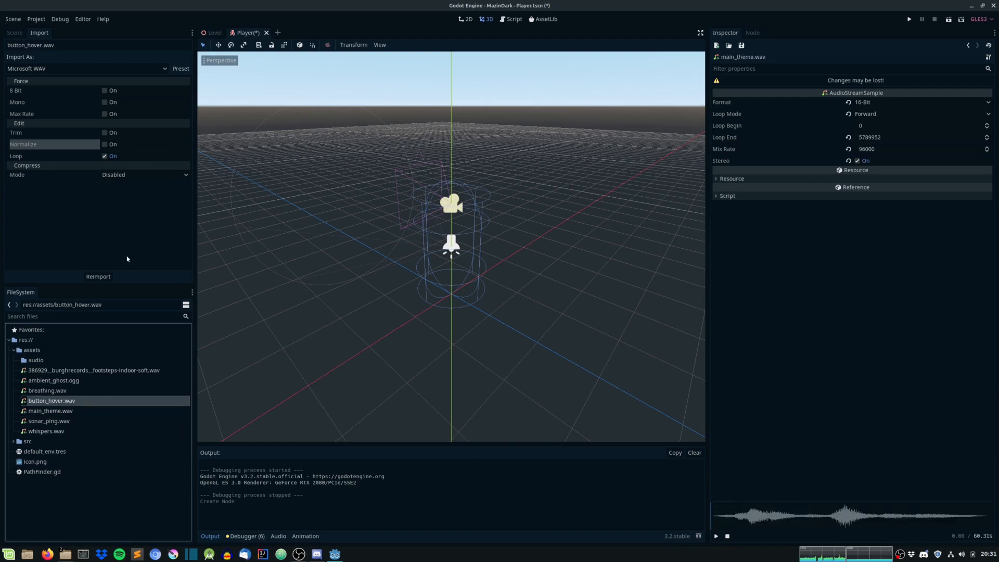
pyautogui.moveTo(218, 42)
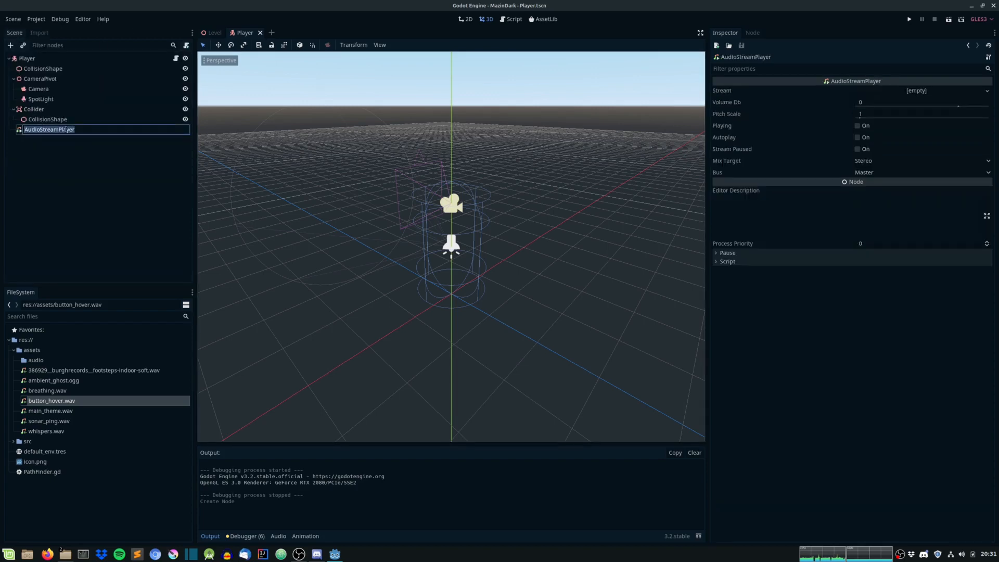
# - Add a non-positional AudioStreamPlayer node to the Player scene for the Footsteps sound
pyautogui.write('Footsteps')
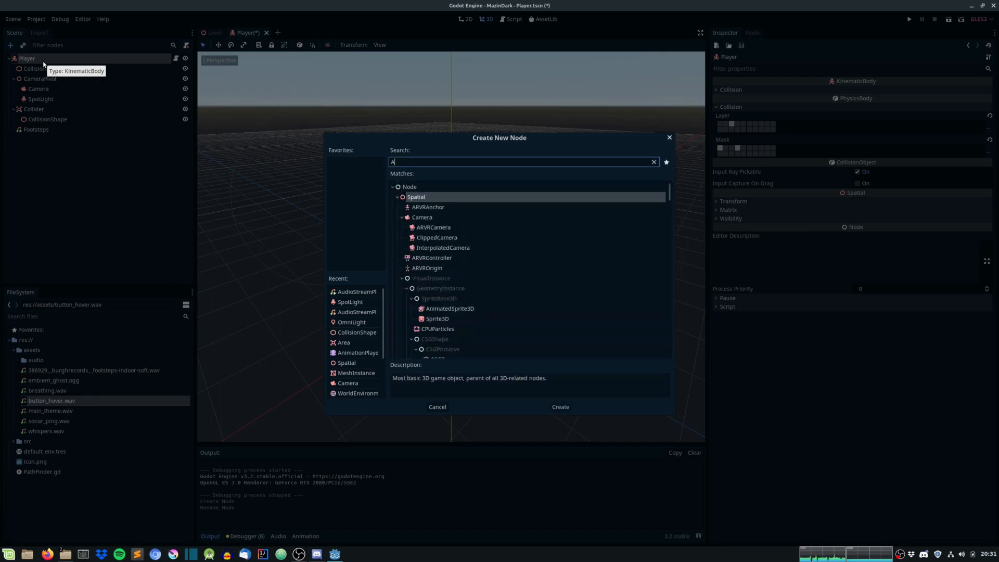
pyautogui.write('udo')
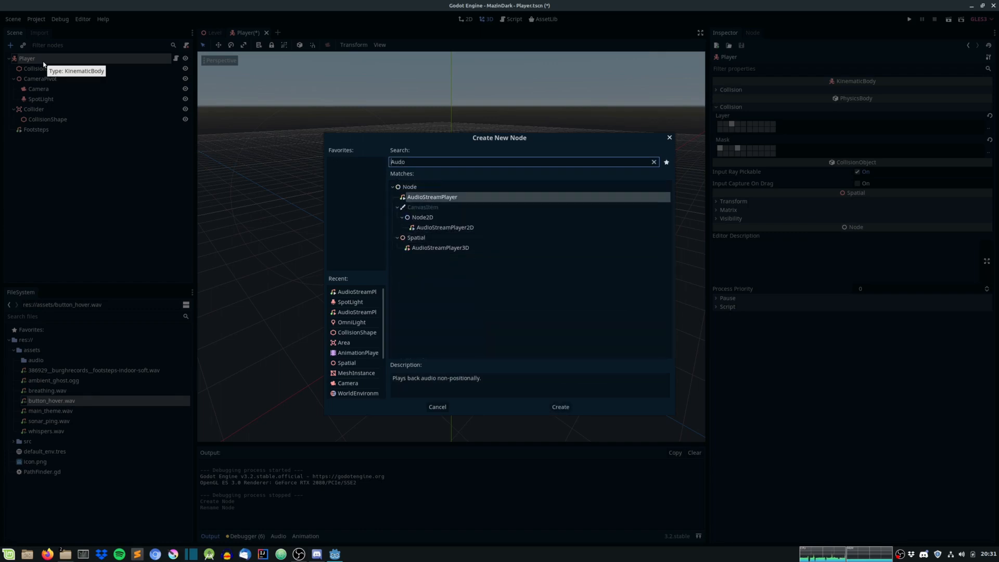
pyautogui.click(559, 406)
pyautogui.write('Breathing')
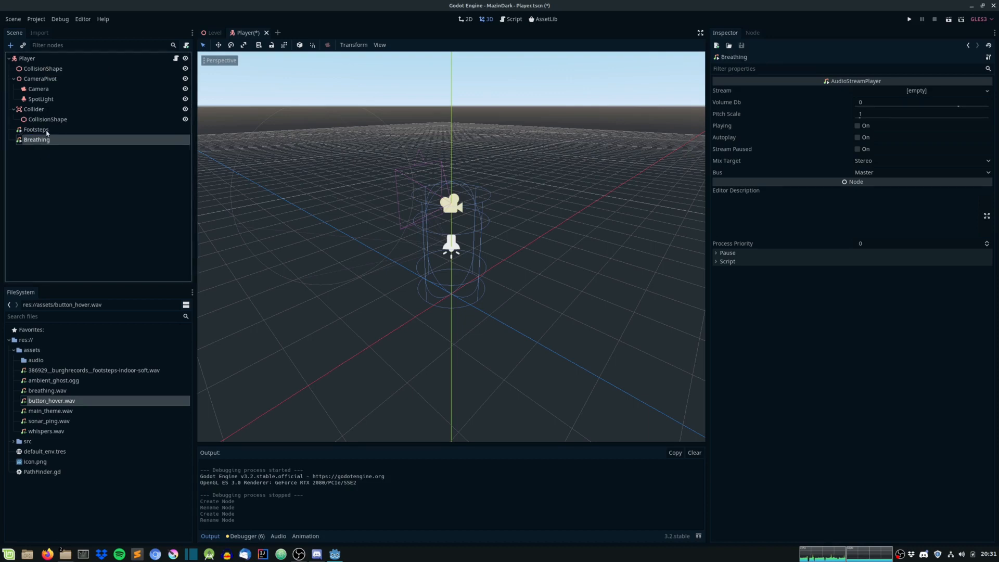
# - Give Footsteps the footsteps sound and Breathing breathing.wav with Autoplay on, then save
pyautogui.click(37, 130)
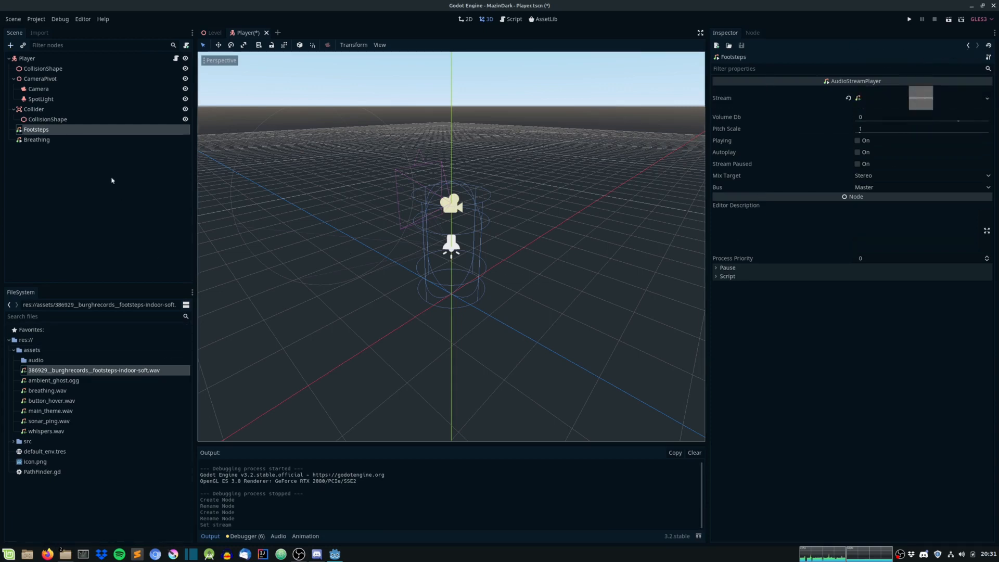
pyautogui.click(36, 140)
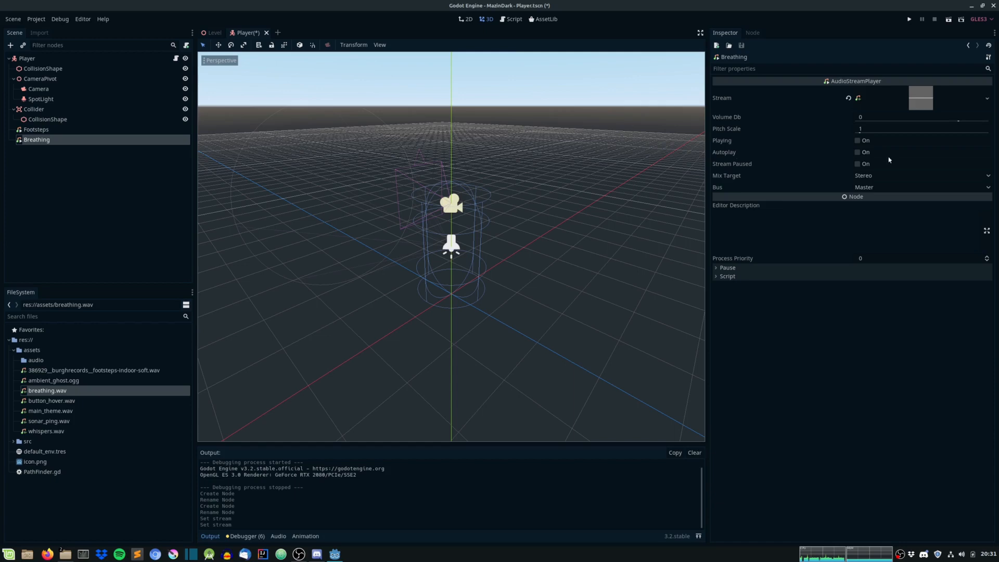
pyautogui.moveTo(820, 155)
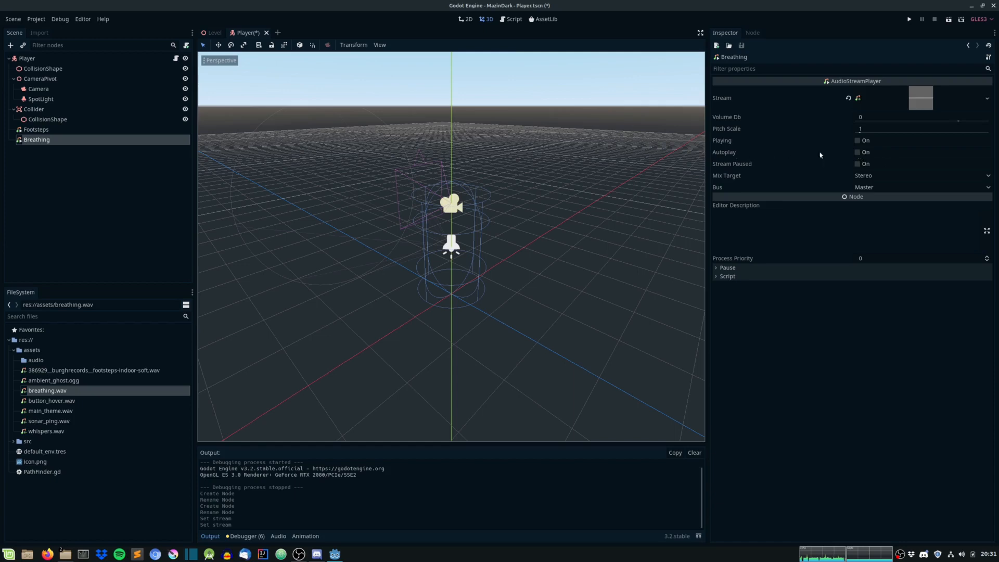
pyautogui.click(857, 152)
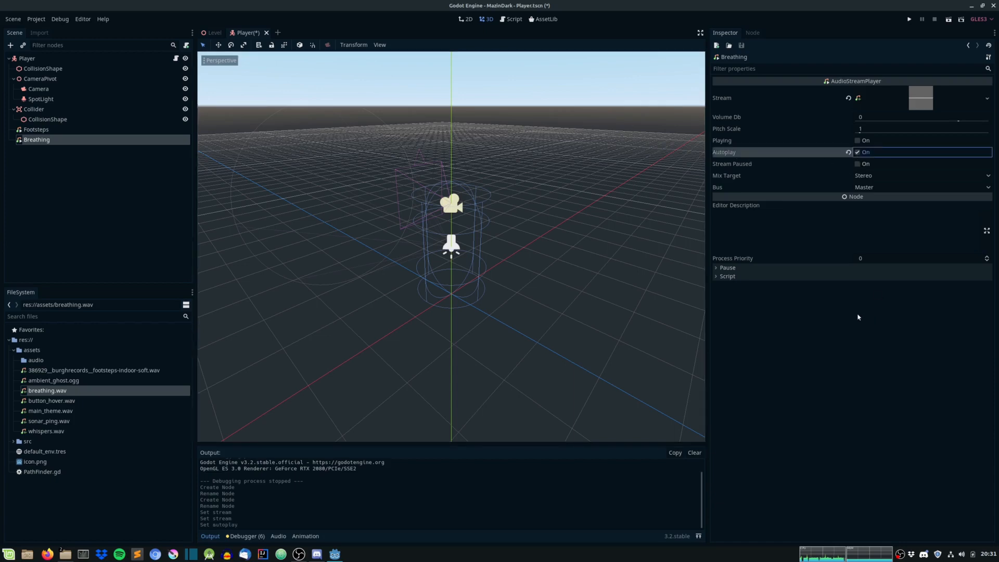
pyautogui.click(37, 130)
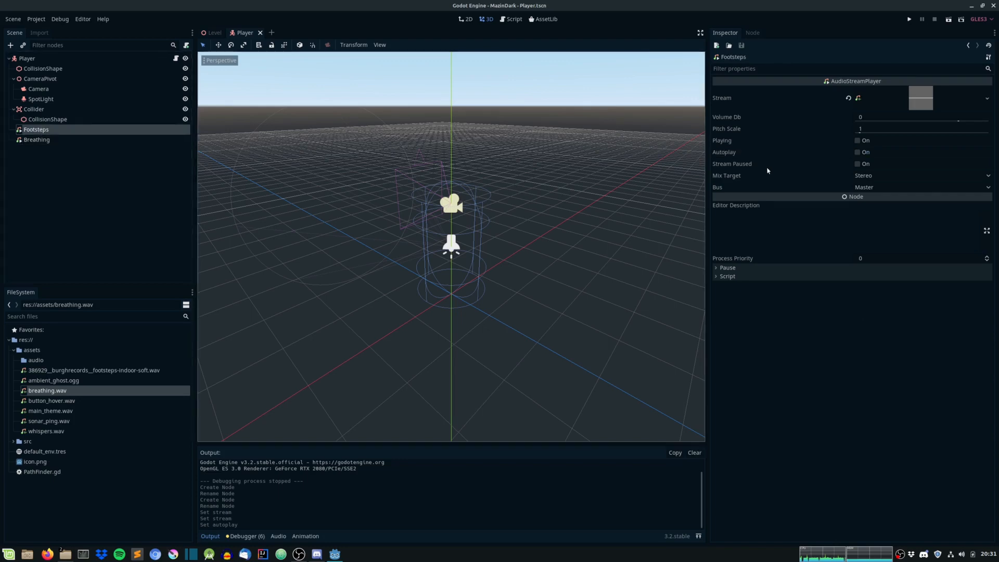
pyautogui.moveTo(743, 149)
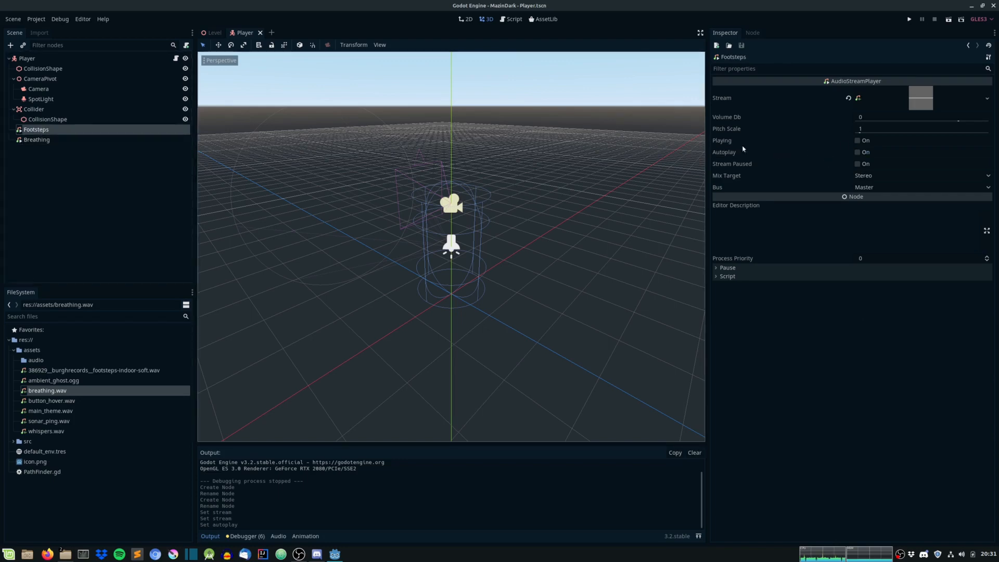
pyautogui.click(513, 19)
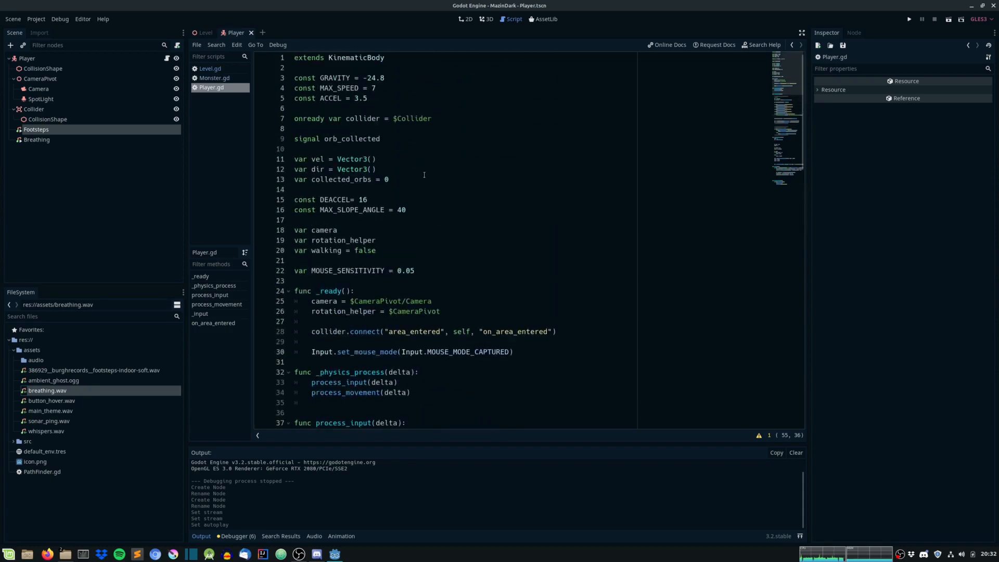
# - Add 'onready var footsteps = $Footsteps' below the collider variable in Player.gd
pyautogui.write('onrea')
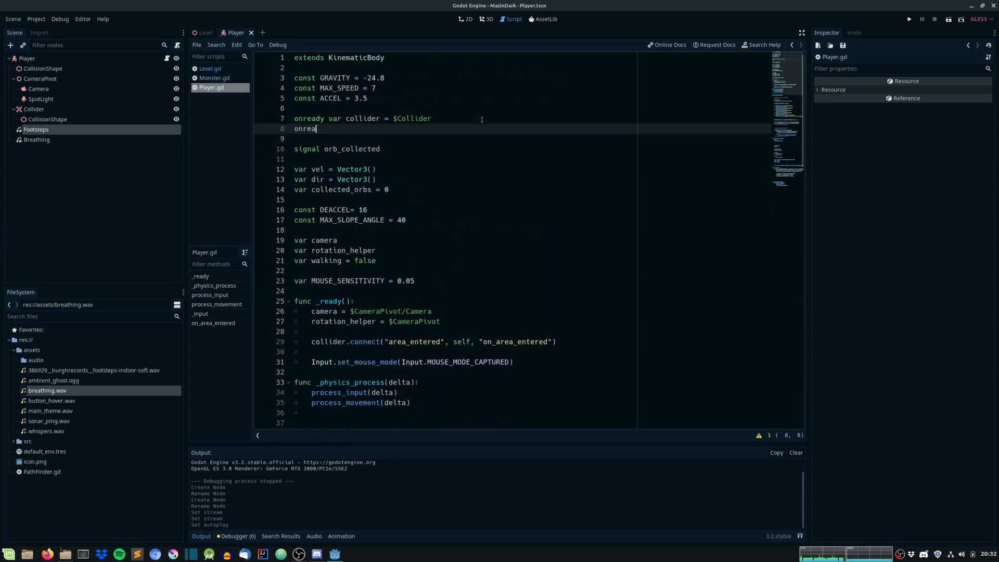
pyautogui.write('dy var foots')
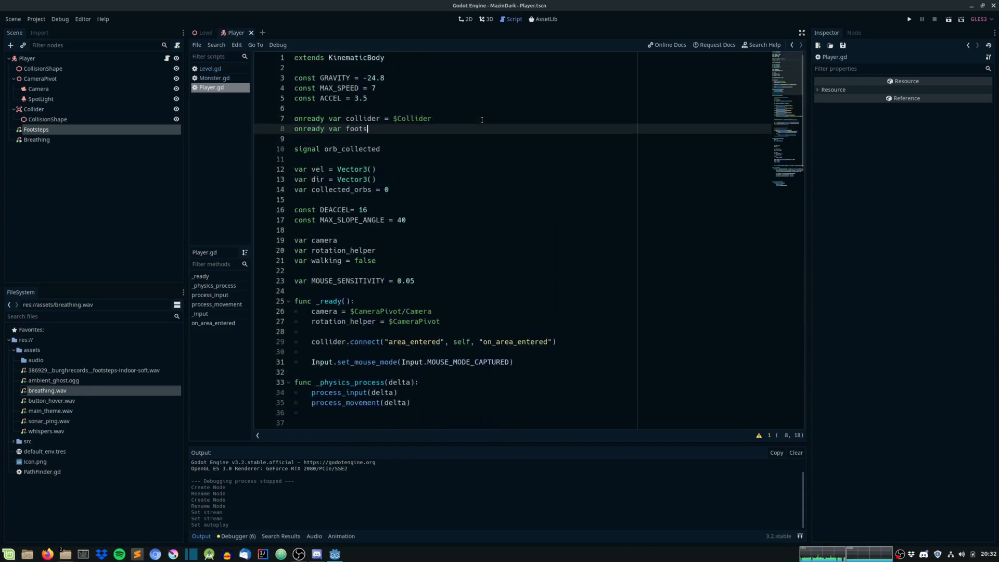
pyautogui.write('teps =')
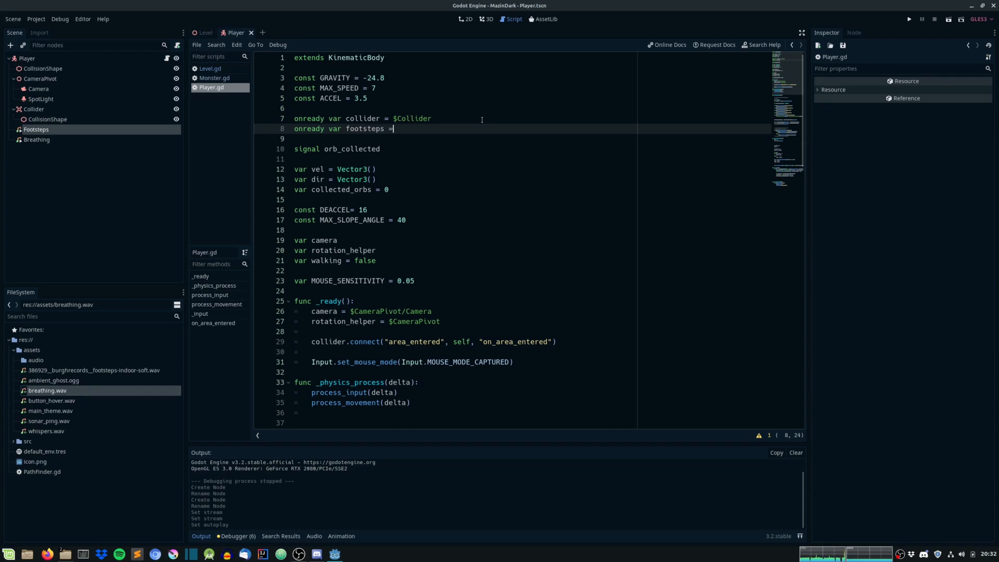
pyautogui.write('$Footsteps')
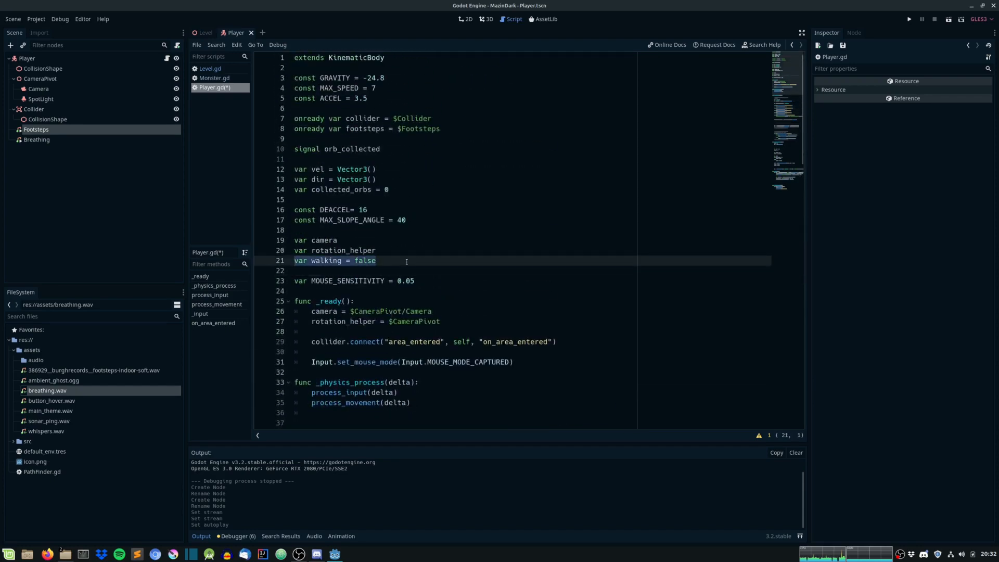
pyautogui.click(376, 261)
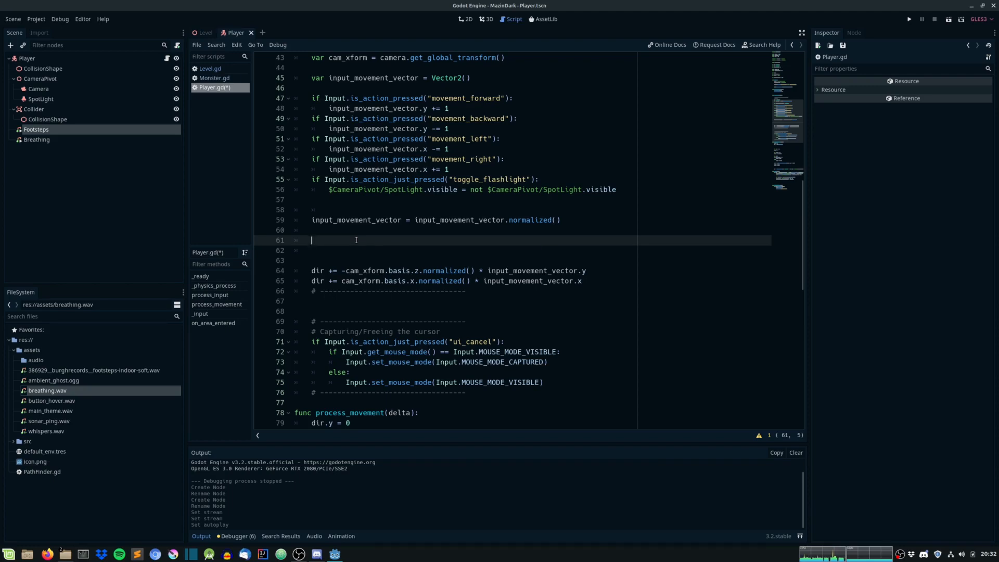
# - Set walking to true when input_movement_vector x or y is nonzero, otherwise false
pyautogui.write('if input_movement_vector.x != 0 or in')
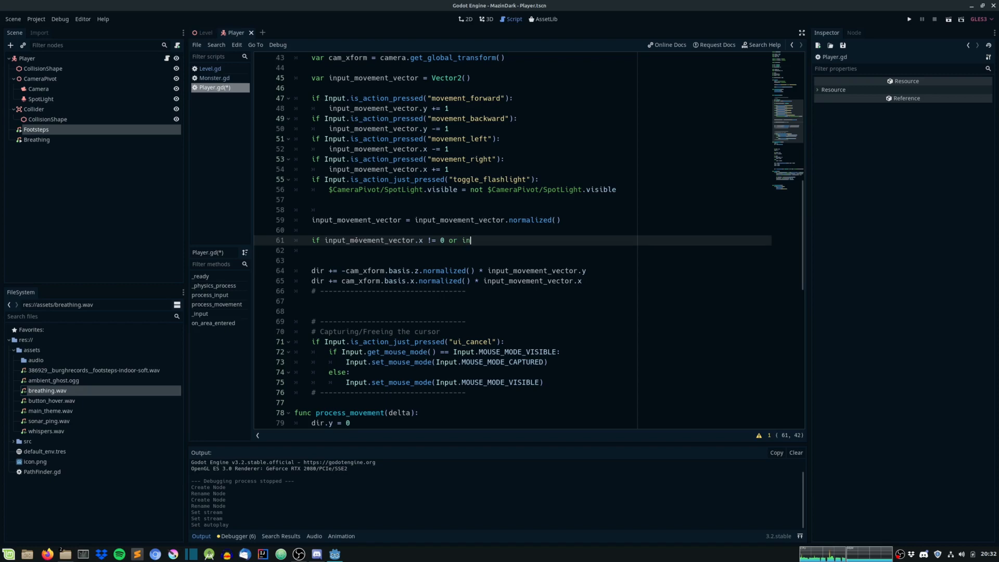
pyautogui.write('put_movement_vector.y !=')
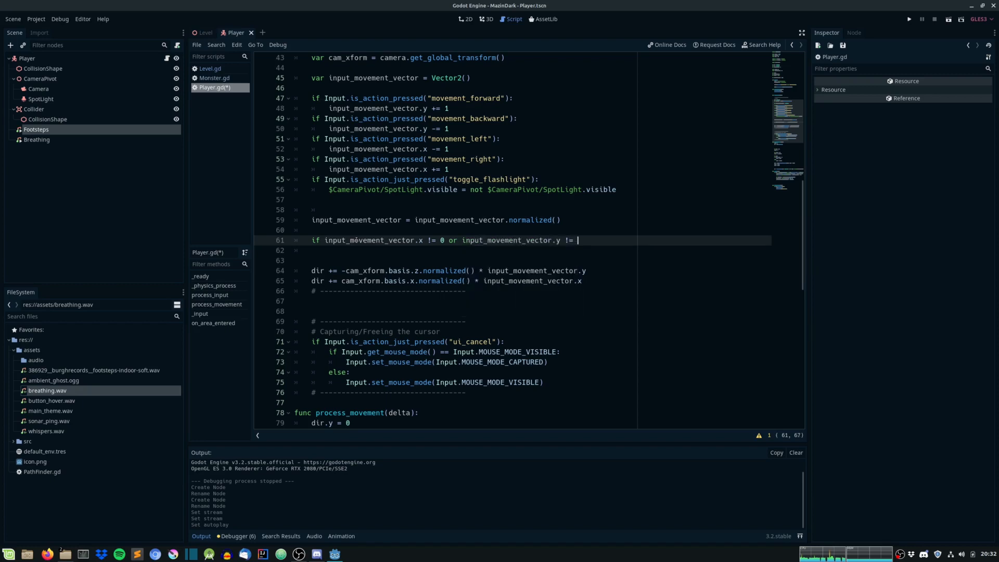
pyautogui.write('0:')
pyautogui.write('walking = tru')
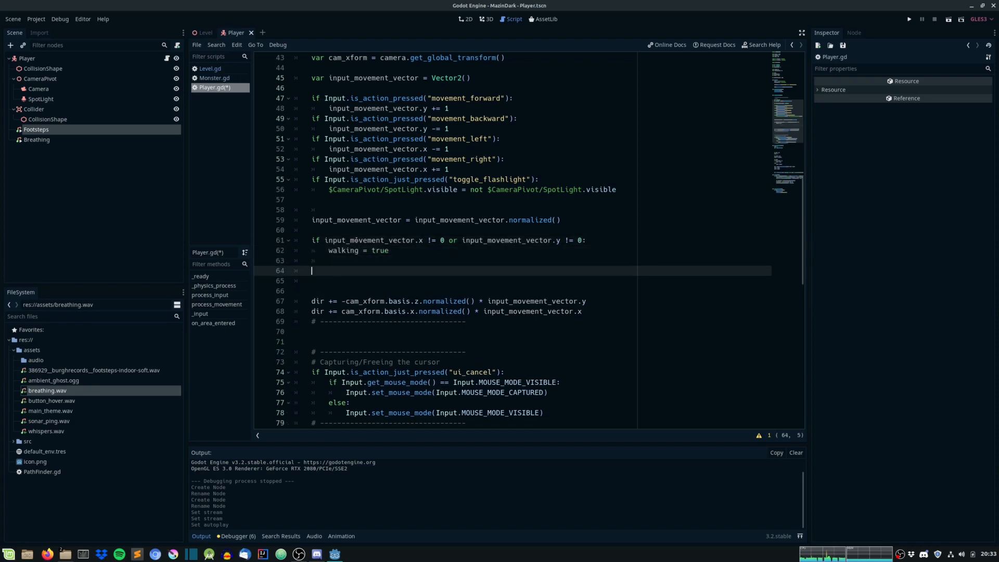
pyautogui.write('else:')
pyautogui.write('walking = false')
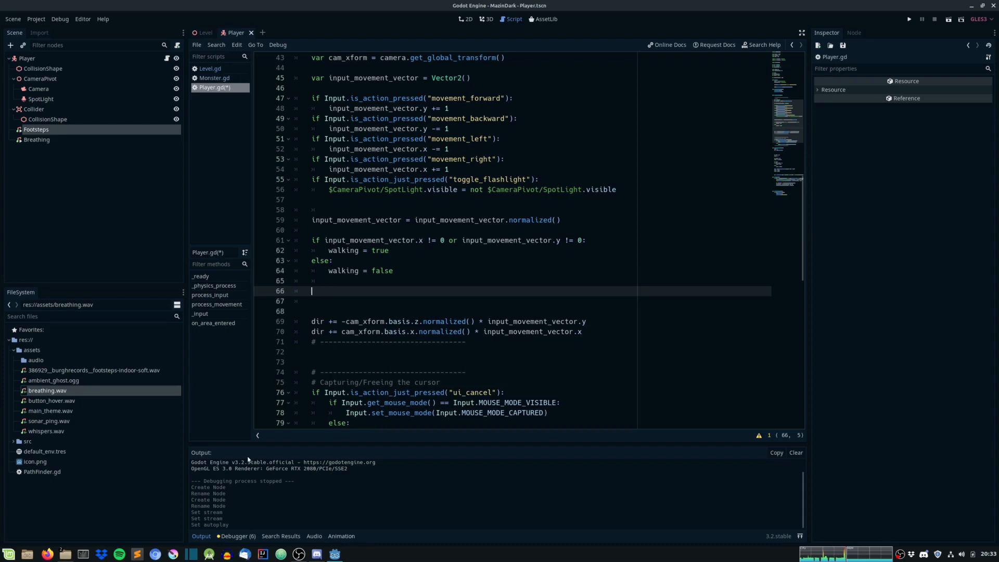
# - Play footsteps when walking and not playing, stop them when not walking, then test-run
pyautogui.write('if walking and')
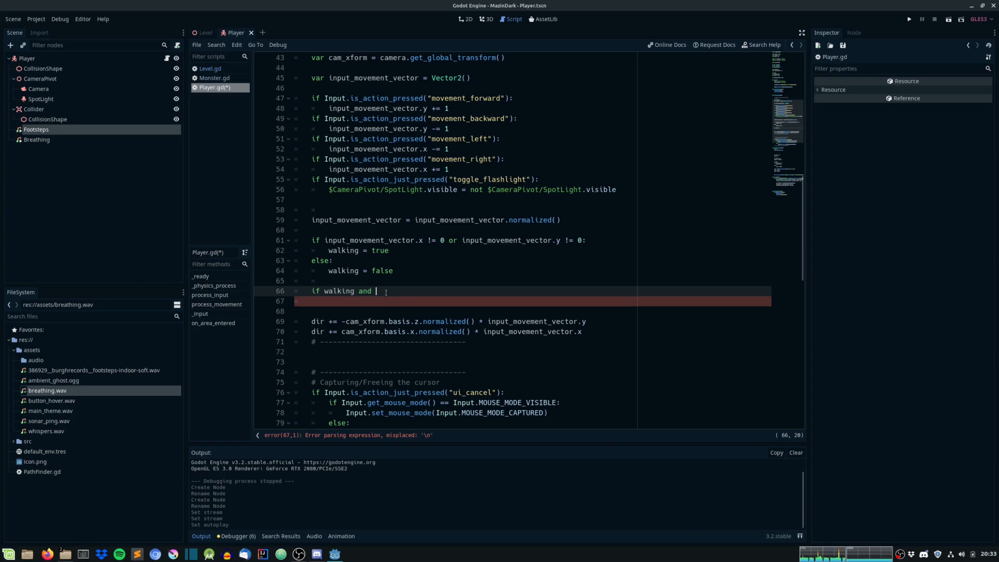
pyautogui.write('footsteps.playing')
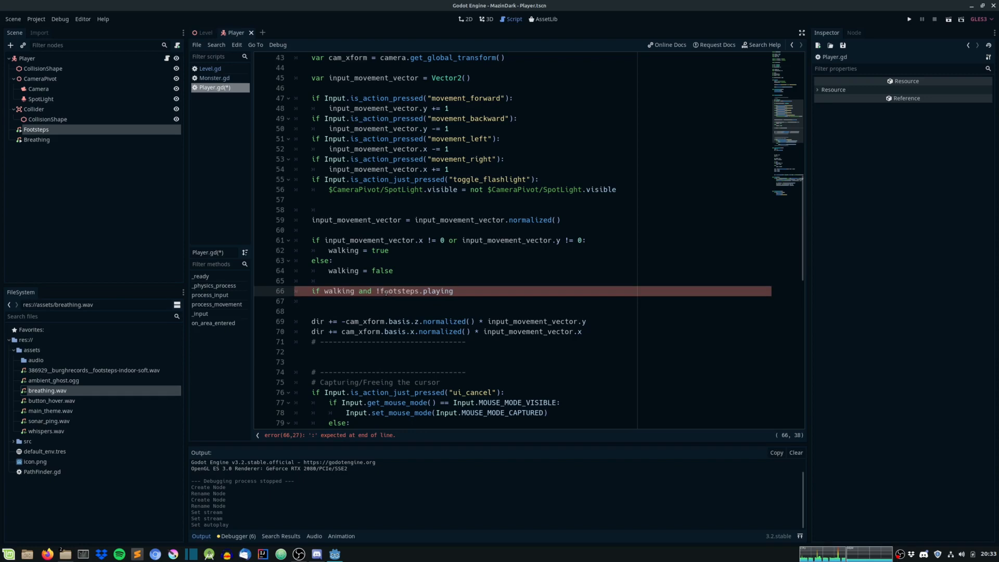
pyautogui.write(':')
pyautogui.write('f')
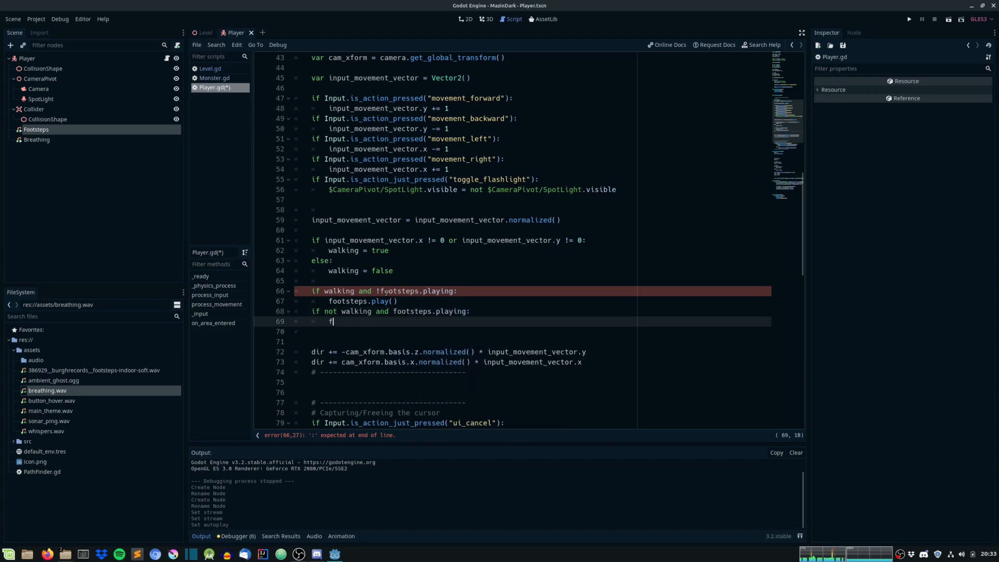
pyautogui.write('ootsteps.stop')
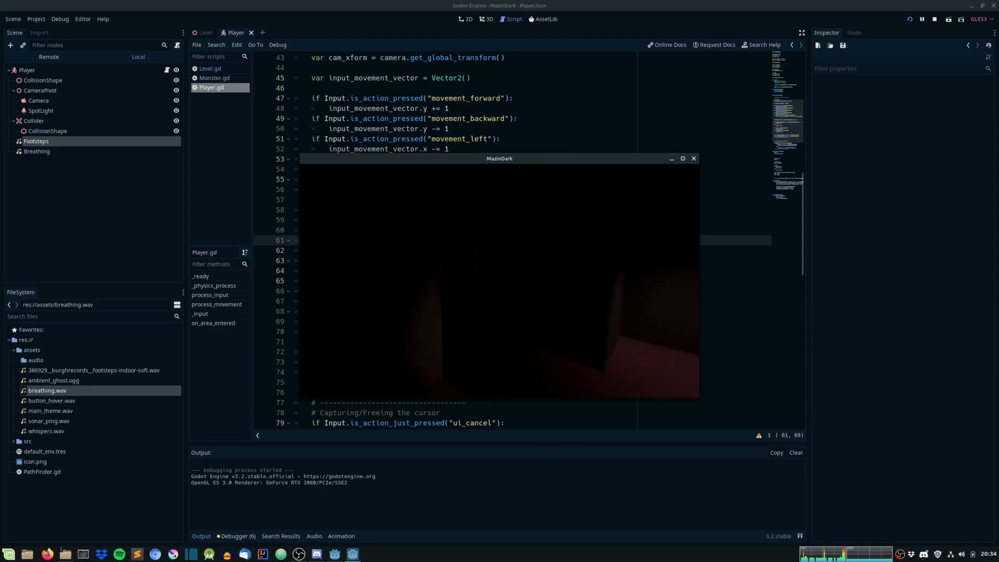
pyautogui.click(694, 158)
pyautogui.write('Aud')
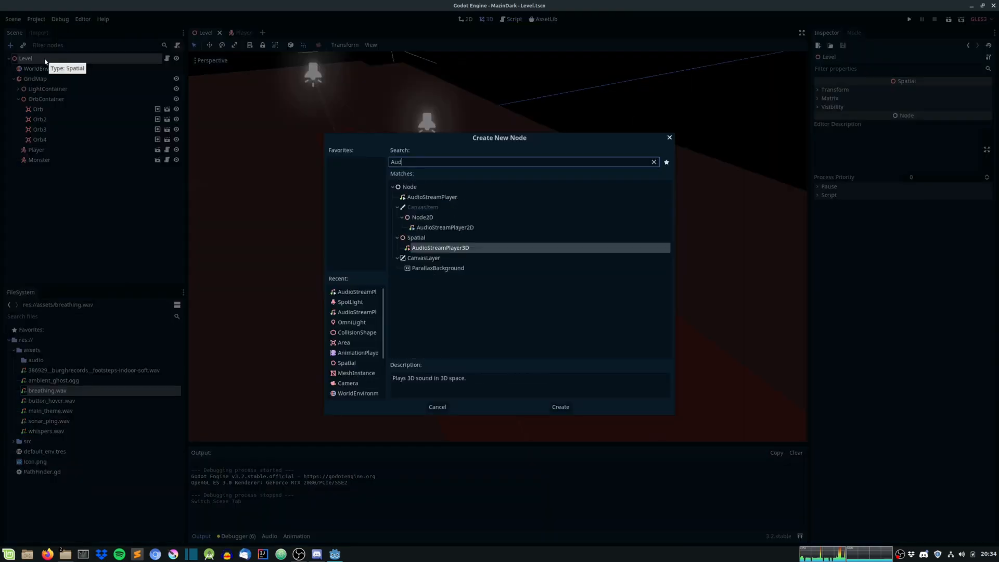
# - Add an AudioStreamPlayer named AmbientSound playing ambient_ghost.ogg to Level and test-run it
pyautogui.click(559, 407)
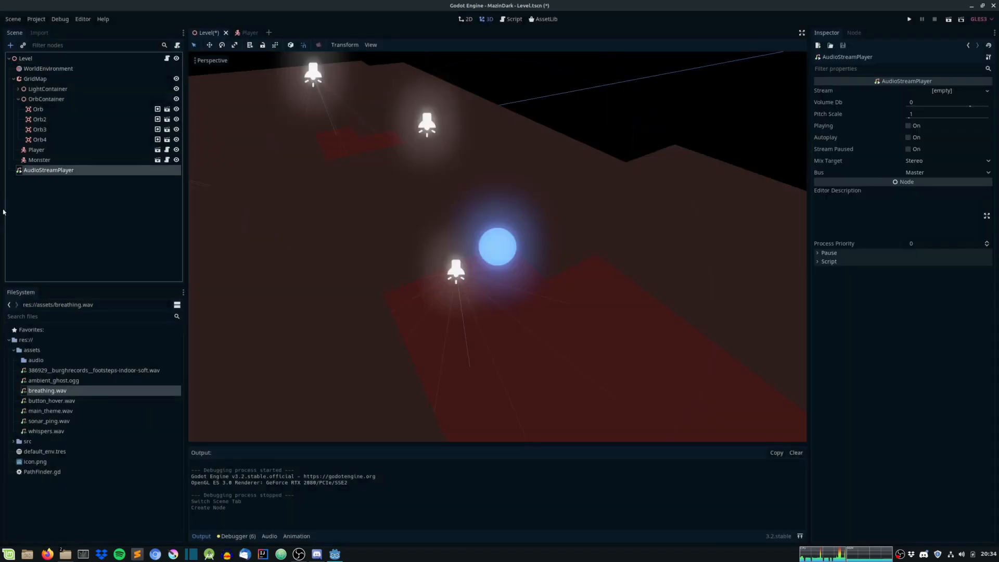
pyautogui.write('AmbientSound')
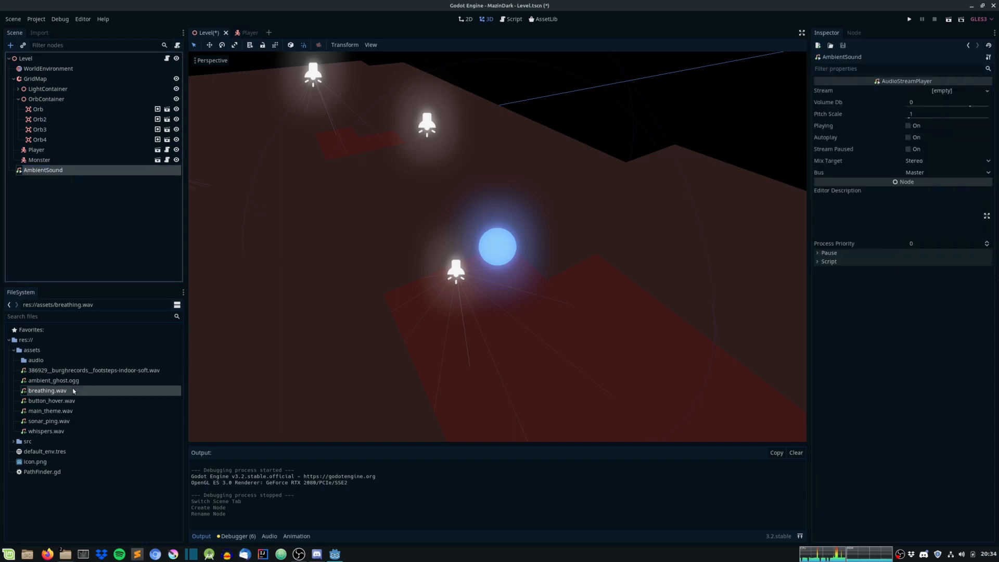
pyautogui.click(54, 381)
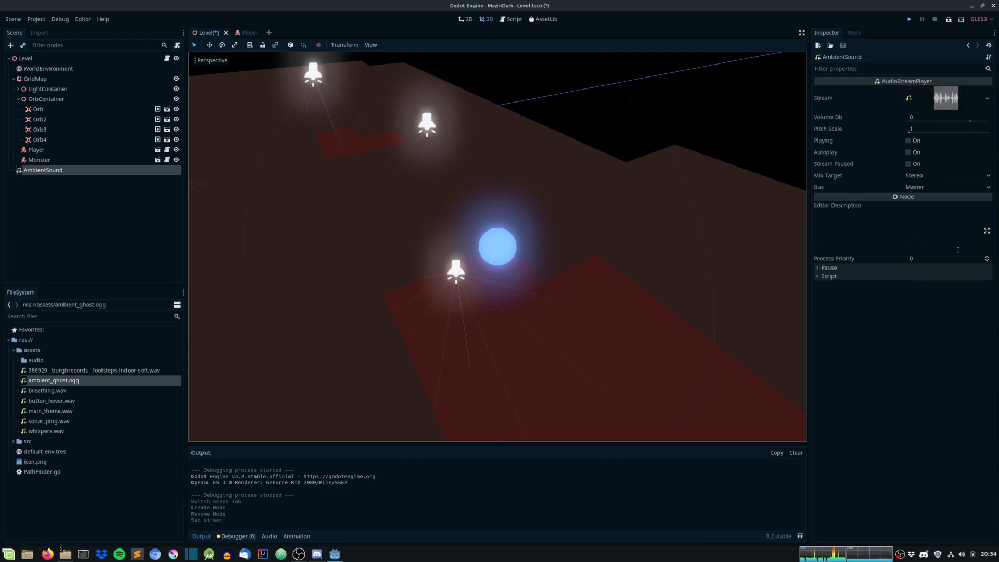
pyautogui.click(909, 19)
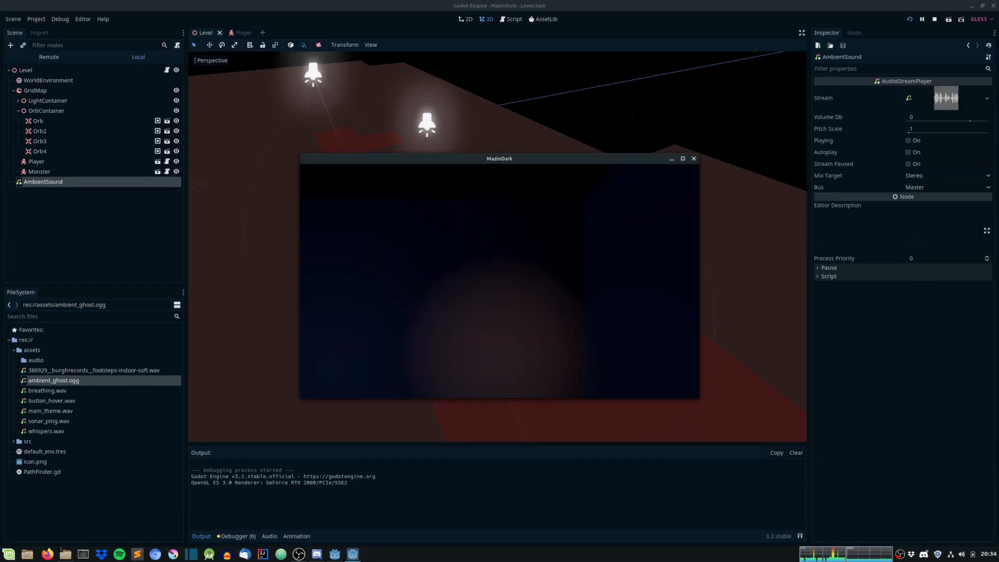
pyautogui.click(907, 152)
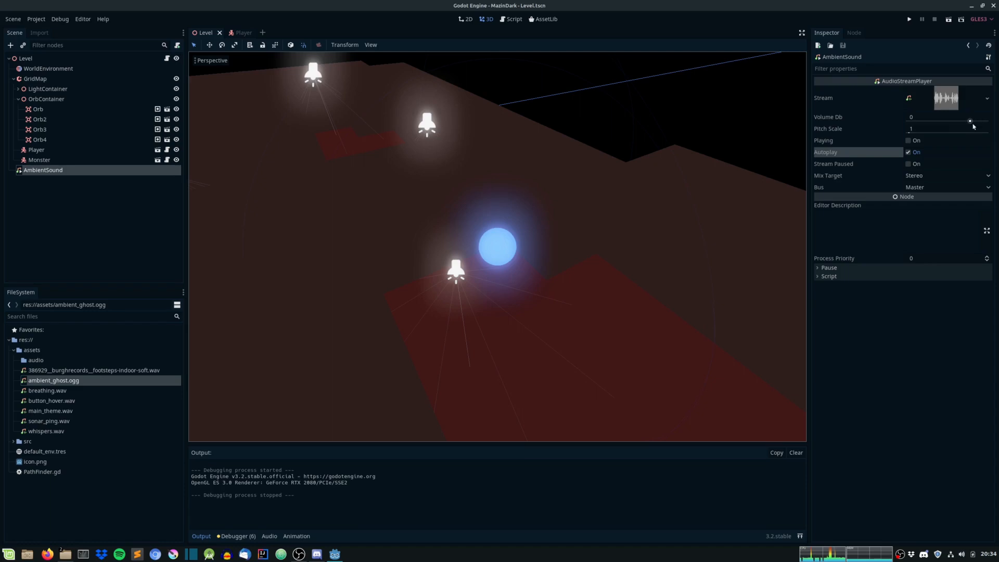
# - Lower the AmbientSound volume to about -40 dB and test-run the game again
pyautogui.moveTo(970, 120); pyautogui.dragTo(937, 120)
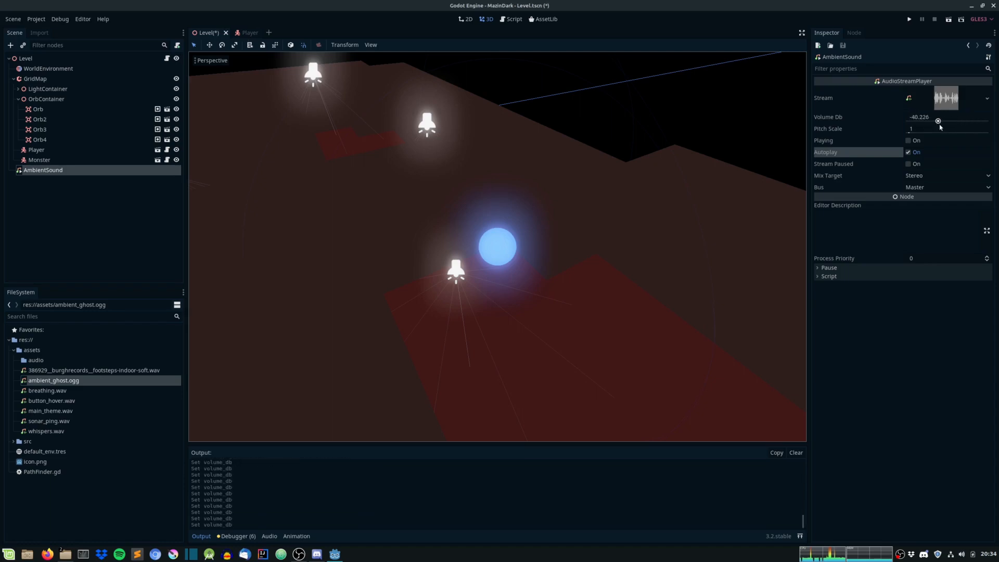
pyautogui.click(909, 19)
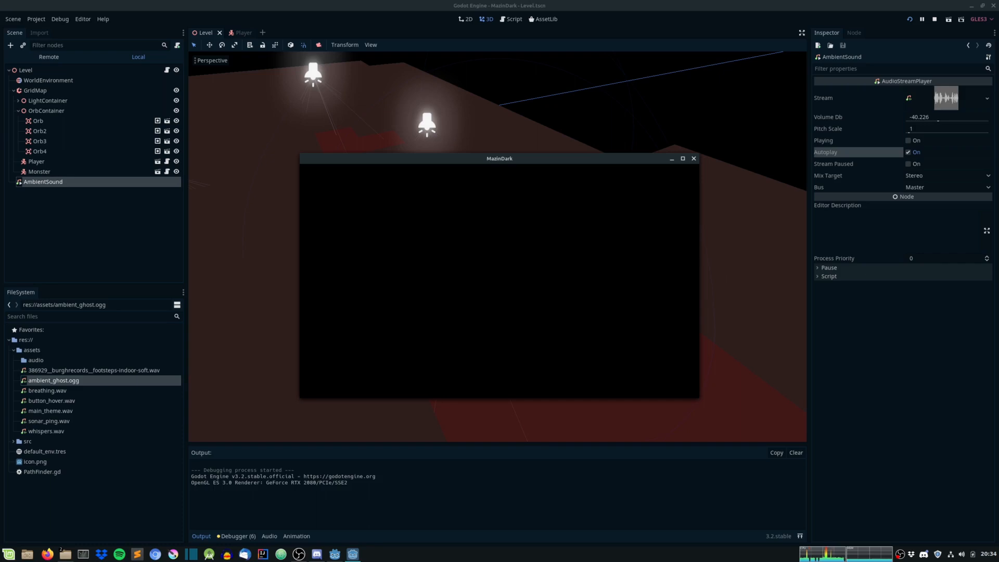
pyautogui.click(934, 19)
pyautogui.write('Audi')
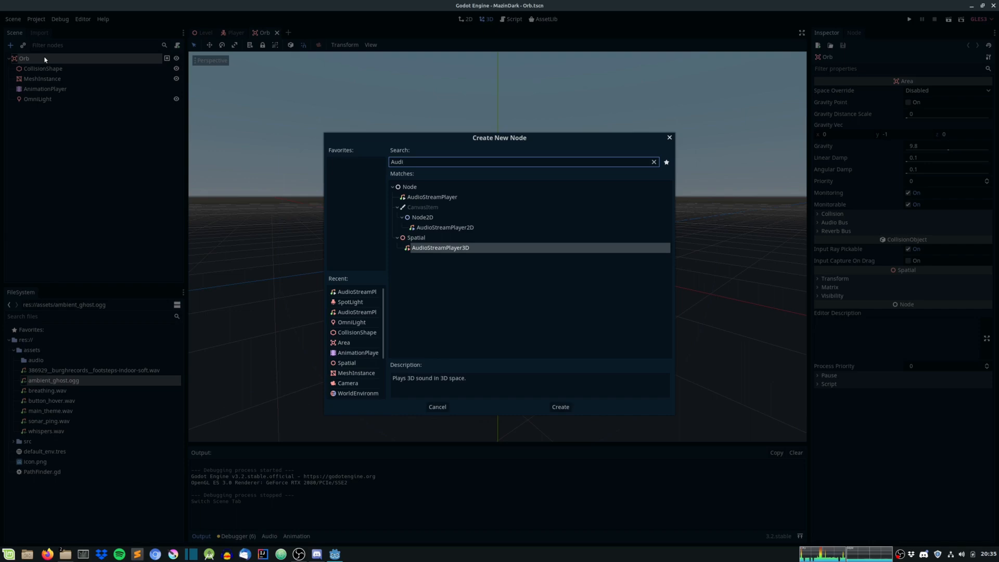
# - Add an AudioStreamPlayer3D with sonar_ping.wav, max distance 8, and Autoplay on to the Orb
pyautogui.click(559, 407)
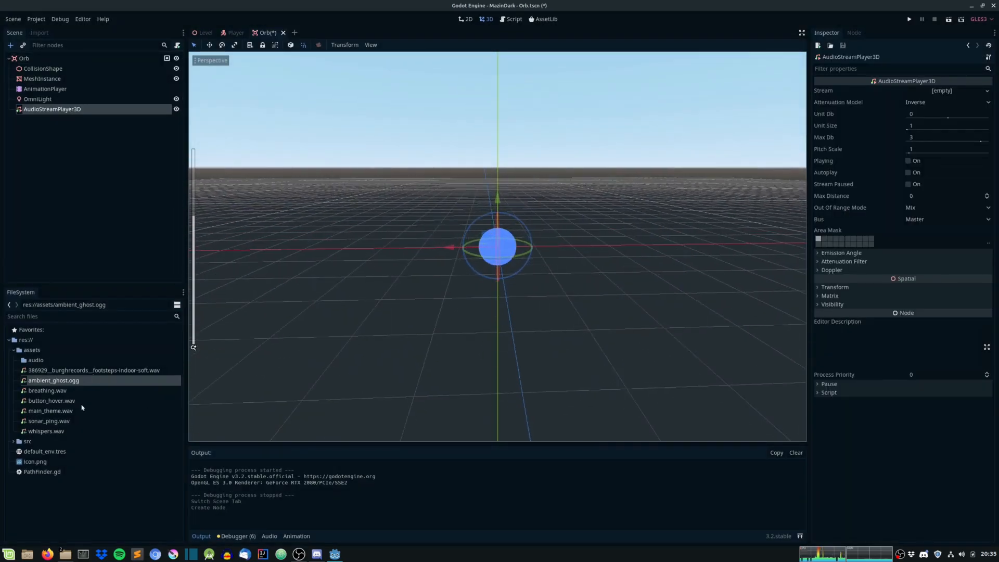
pyautogui.click(46, 431)
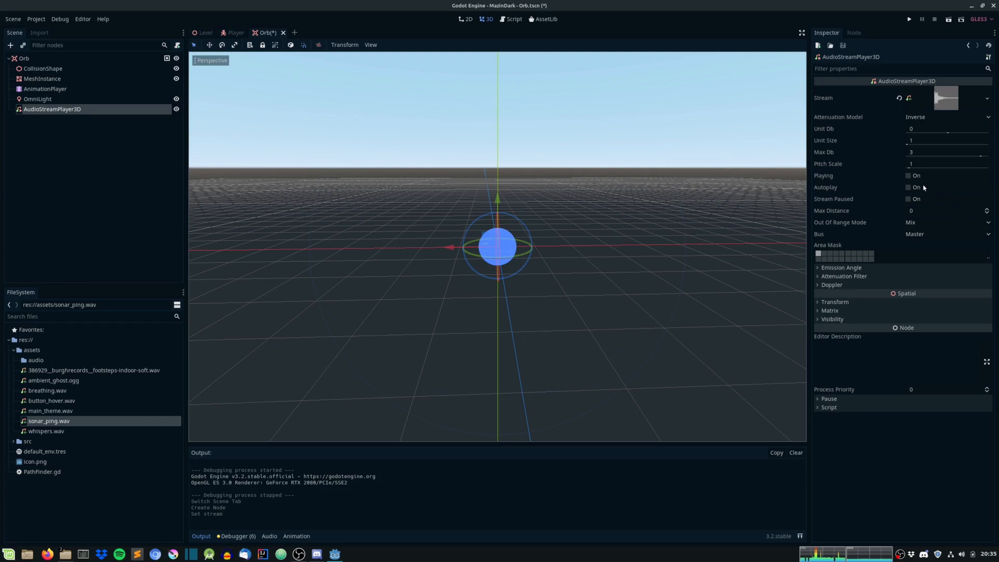
pyautogui.click(946, 211)
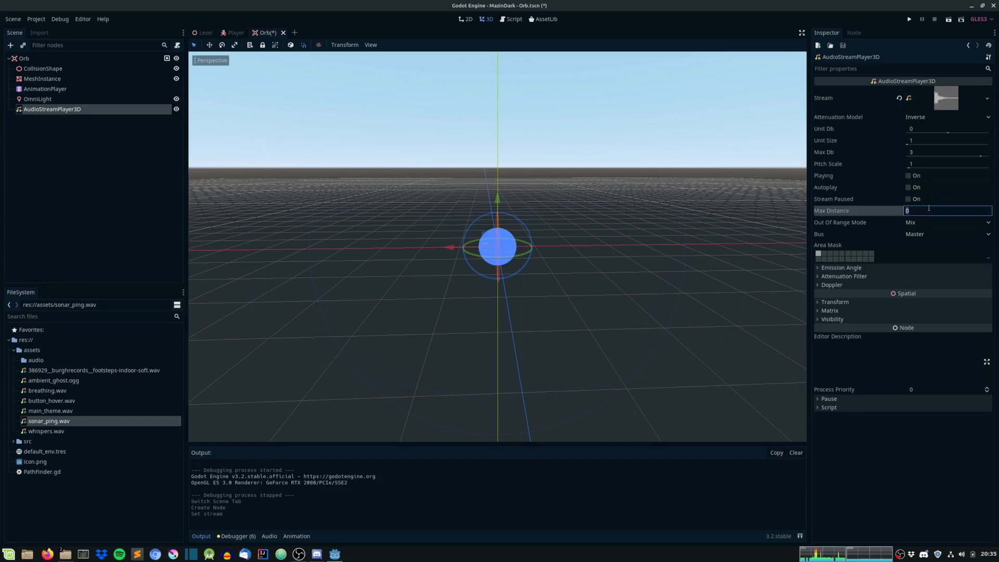
pyautogui.write('8')
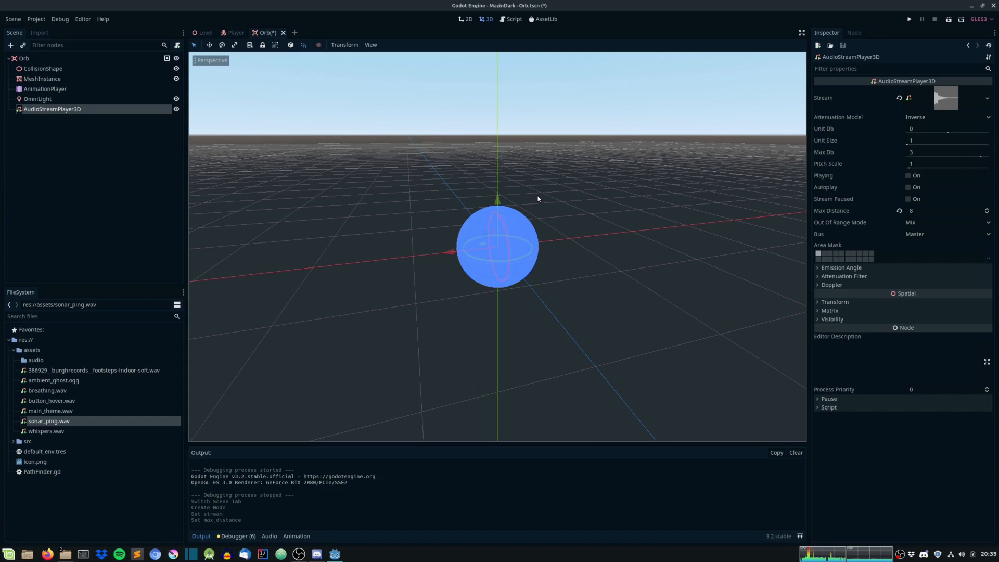
pyautogui.moveTo(452, 207)
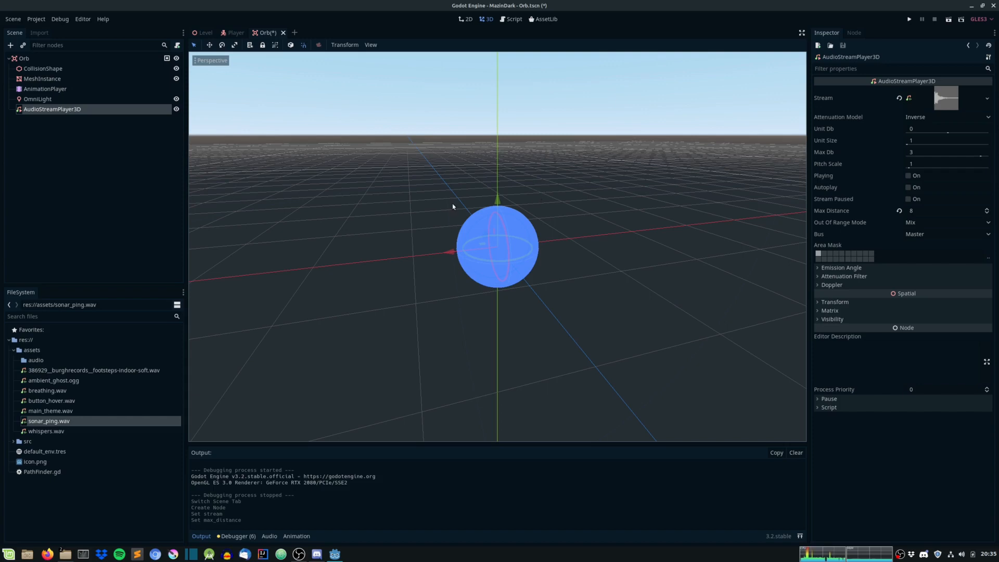
pyautogui.click(908, 19)
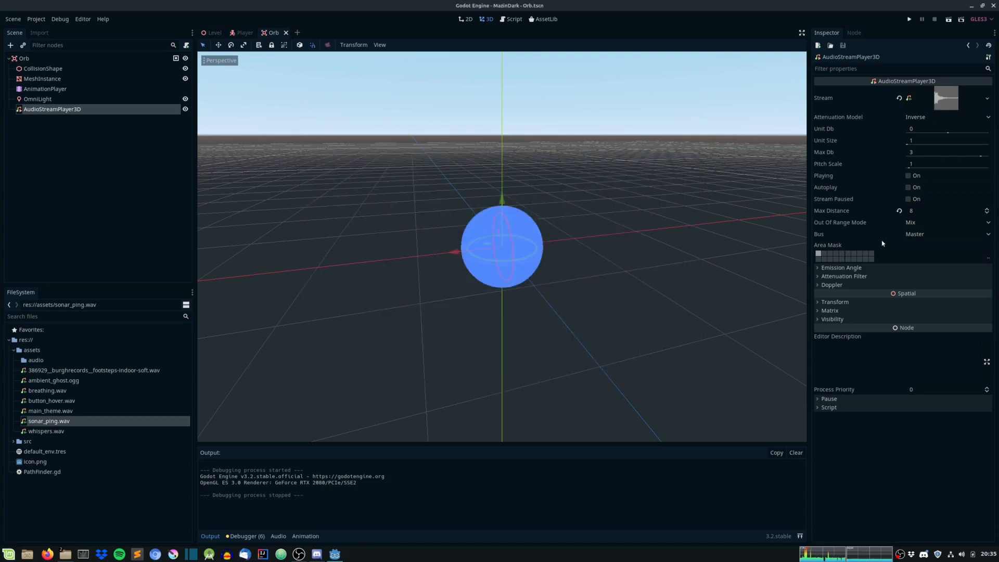
pyautogui.click(907, 187)
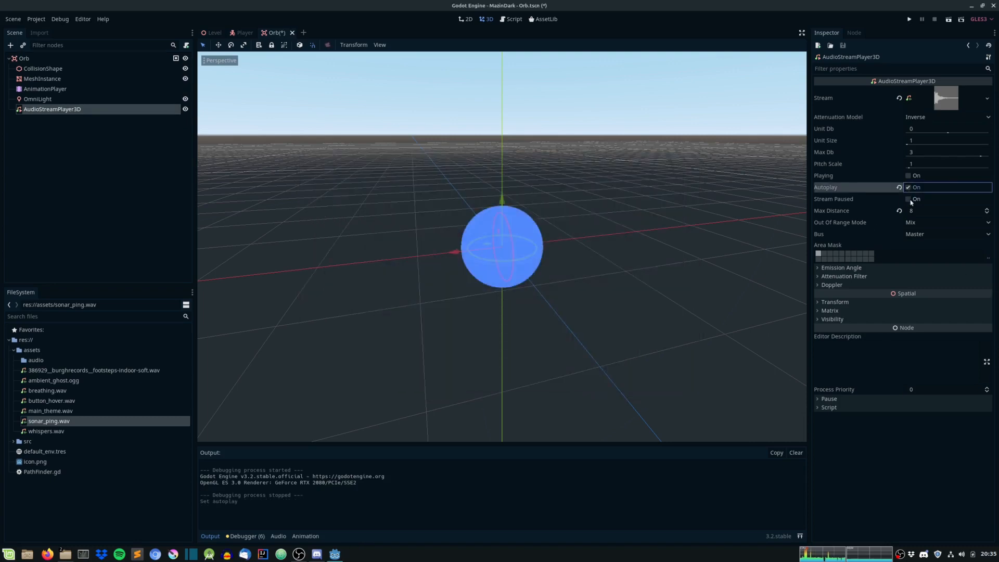
# - Test-run the game to hear the orb sonar, then open the Monster scene
pyautogui.click(909, 18)
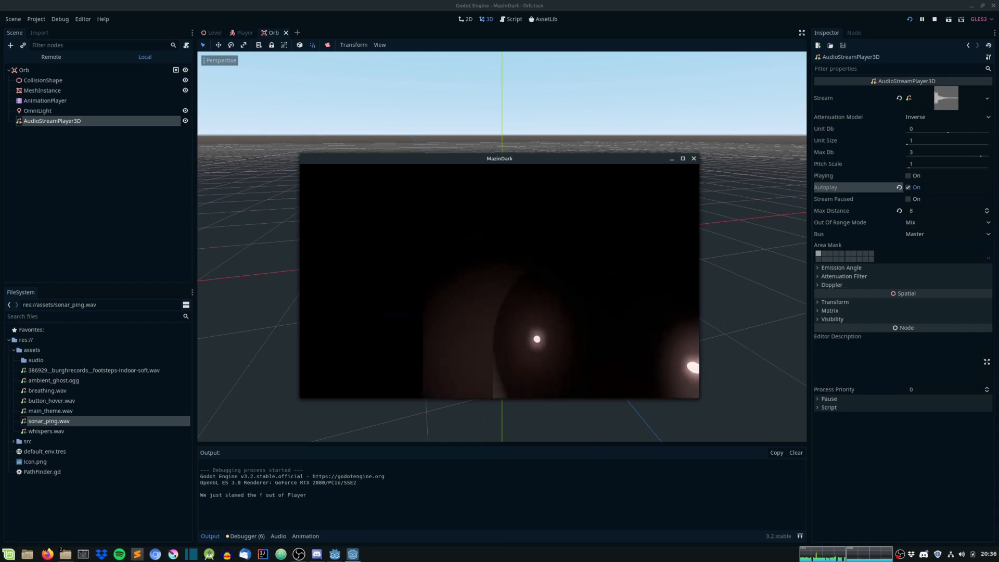
pyautogui.click(934, 19)
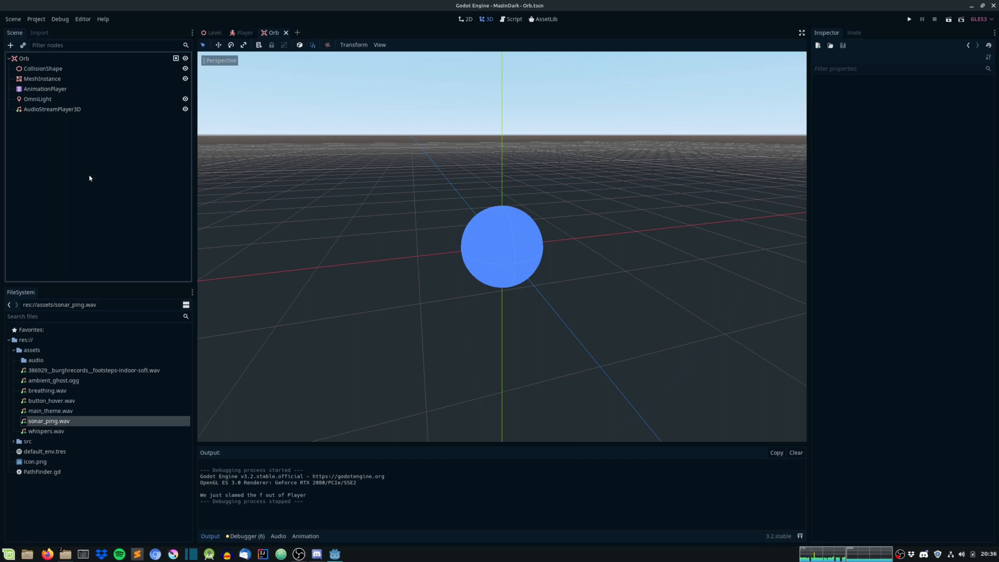
pyautogui.write('Mon')
pyautogui.write('Audio')
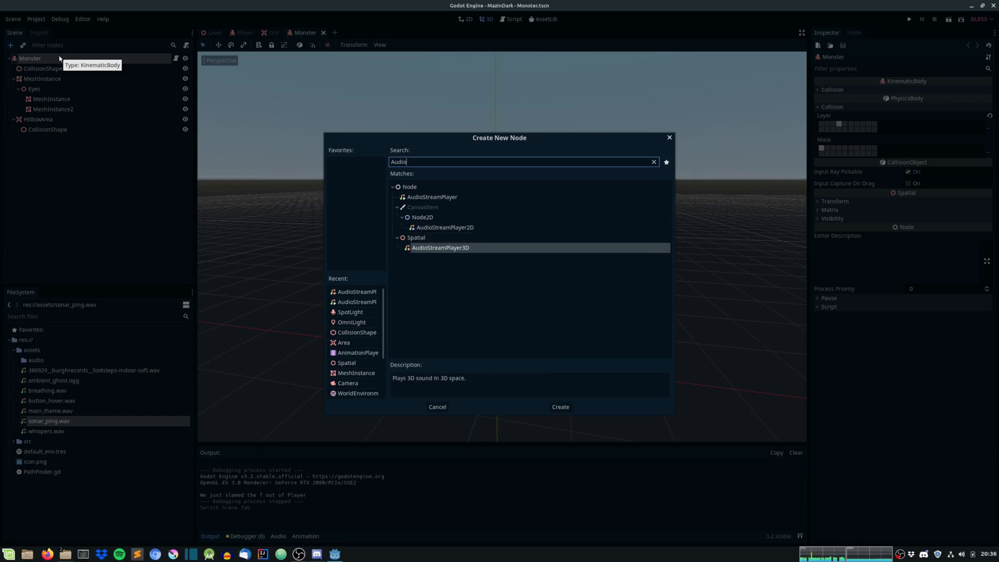
# - Add a Whisper AudioStreamPlayer3D with whispers.wav and Autoplay on to Monster, then test-run
pyautogui.click(558, 407)
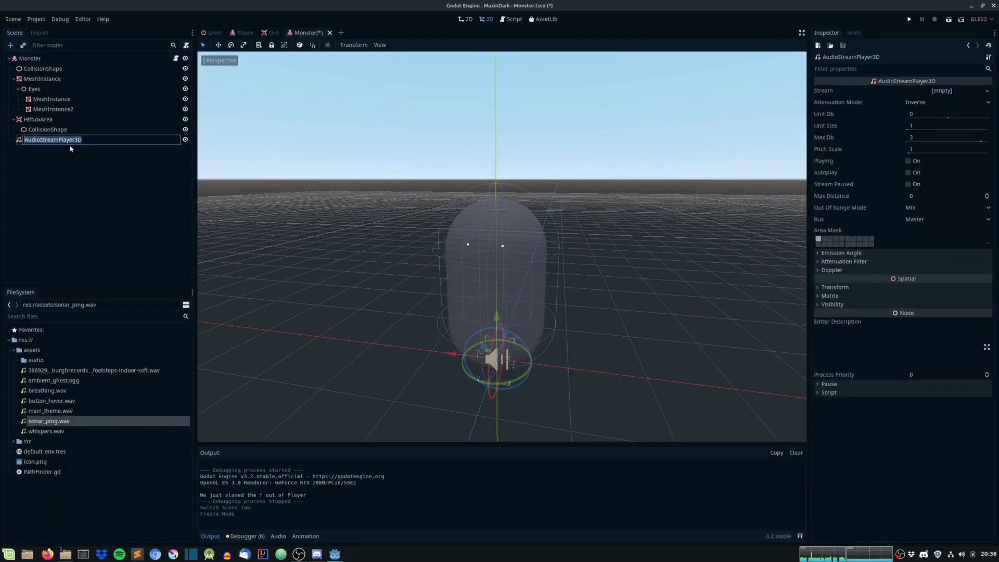
pyautogui.write('Whisper')
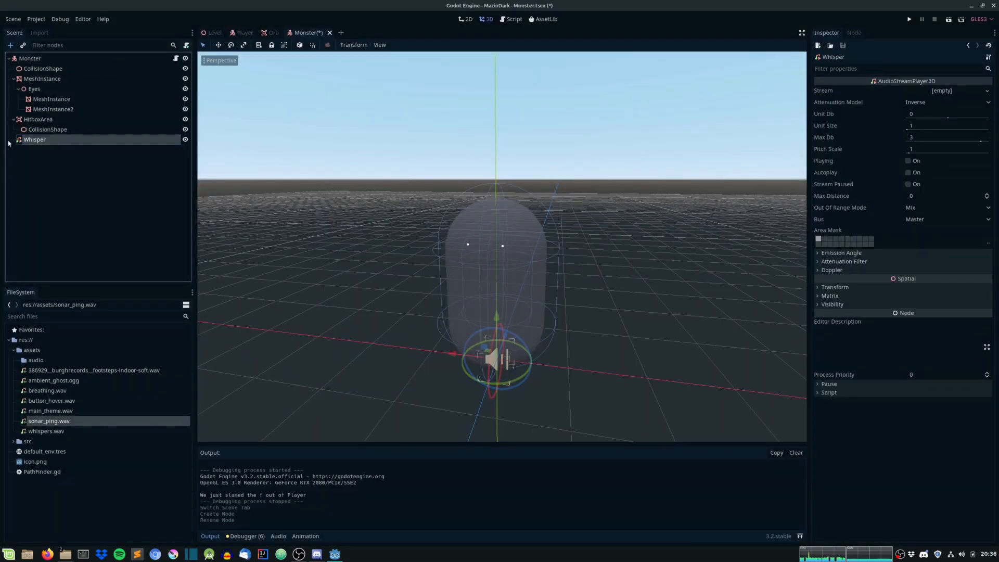
pyautogui.click(46, 431)
pyautogui.write('10')
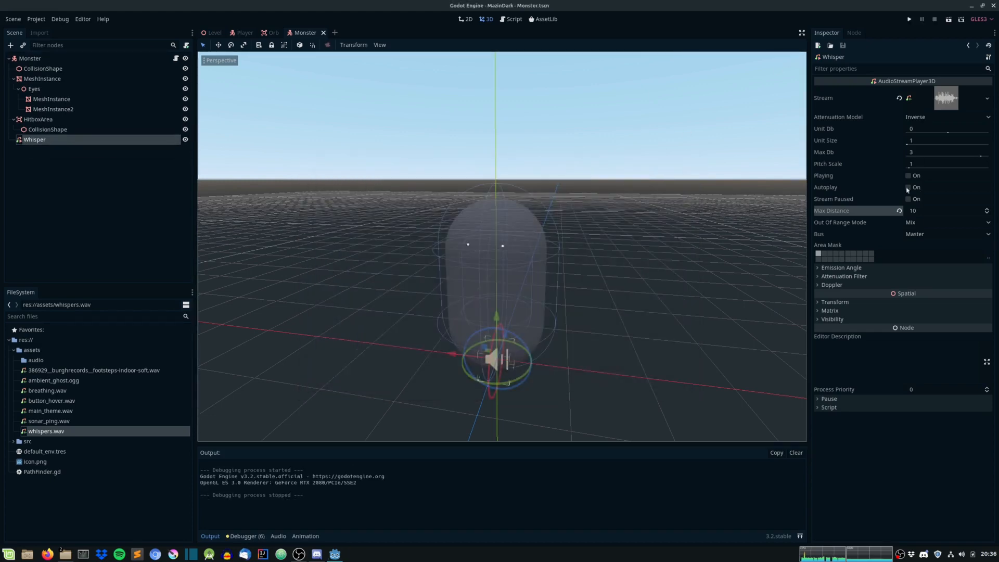
pyautogui.click(908, 187)
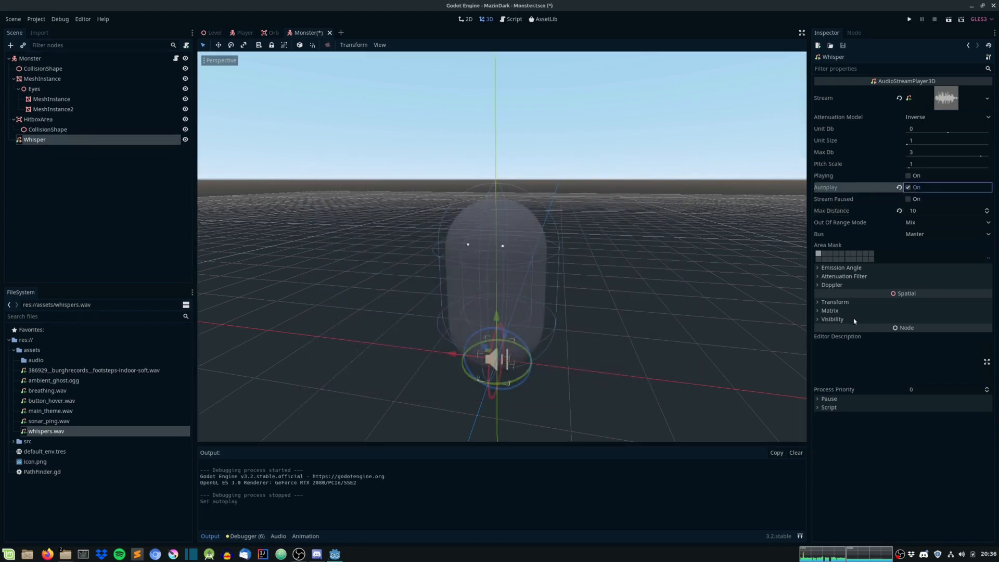
pyautogui.click(908, 19)
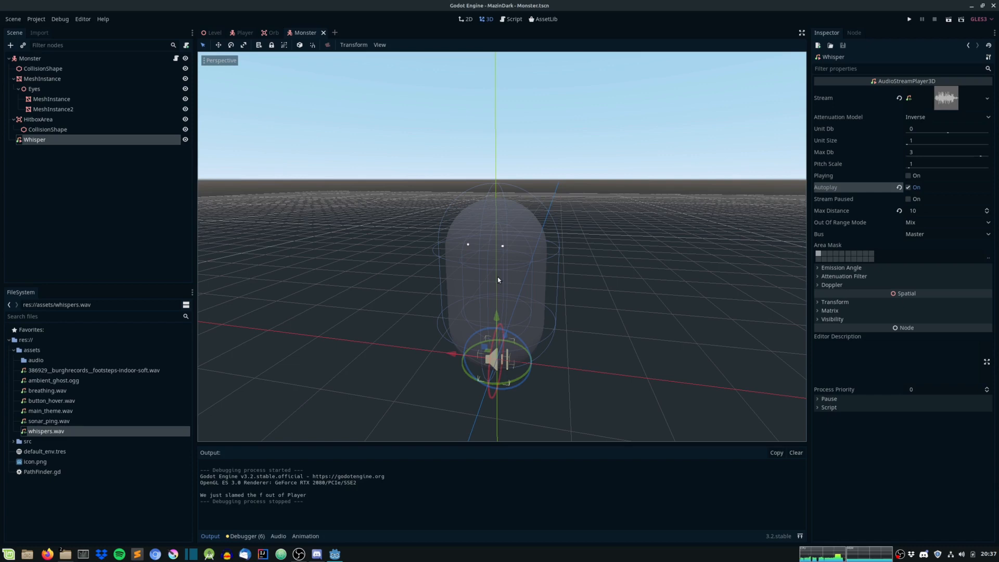
pyautogui.moveTo(494, 278)
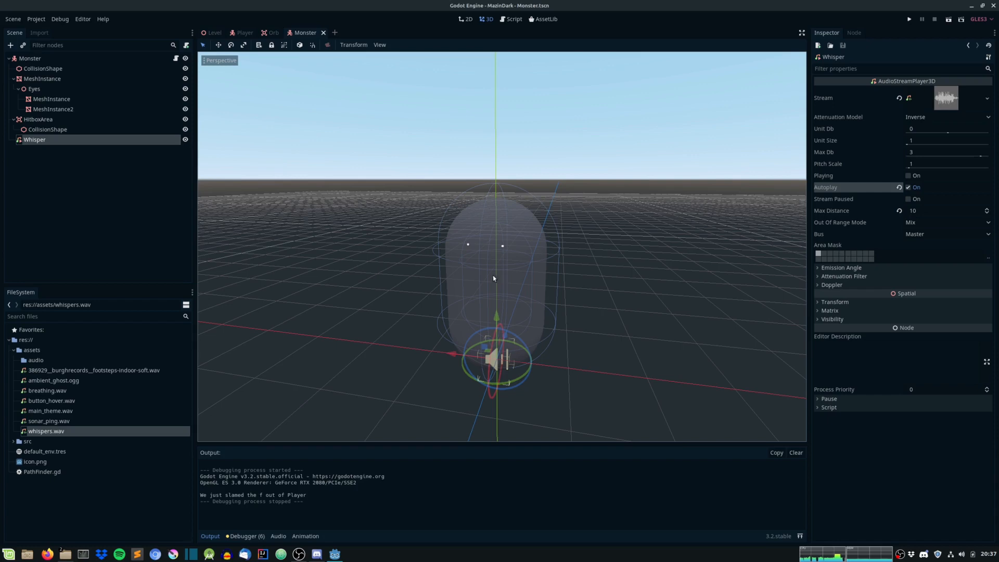